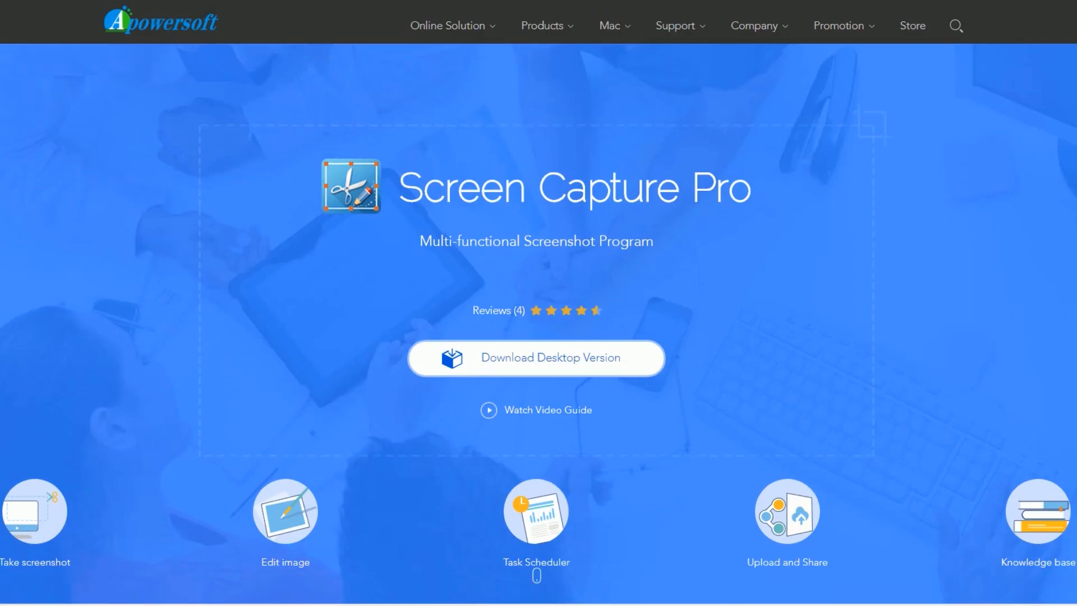
Step: Launch the Screen Capture Pro desktop program from its product web page
{"action": "left_click", "coordinate": [535, 356]}
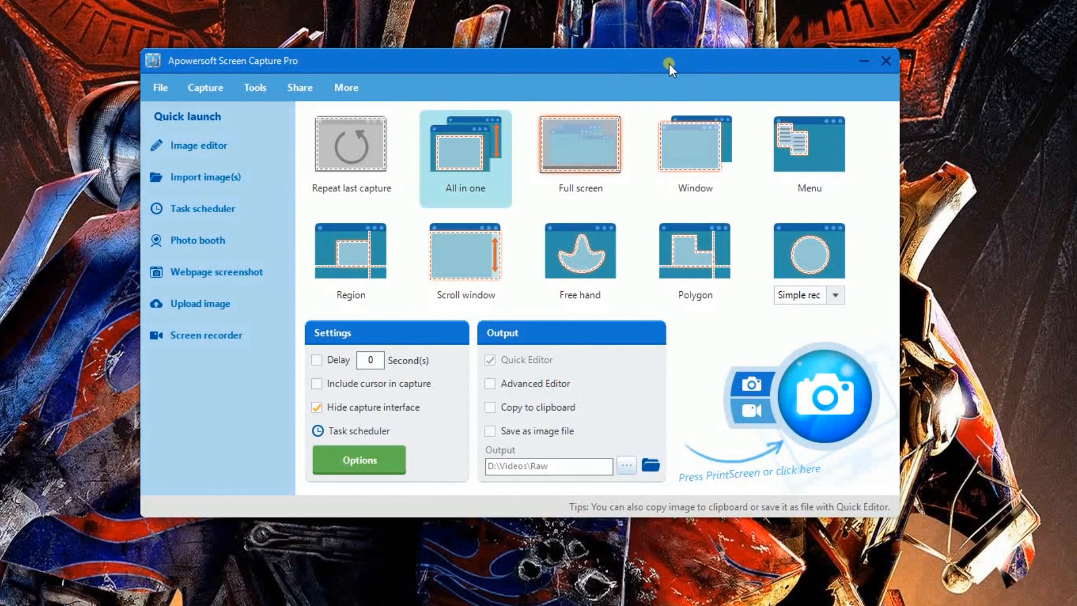
{"action": "mouse_move", "coordinate": [664, 65]}
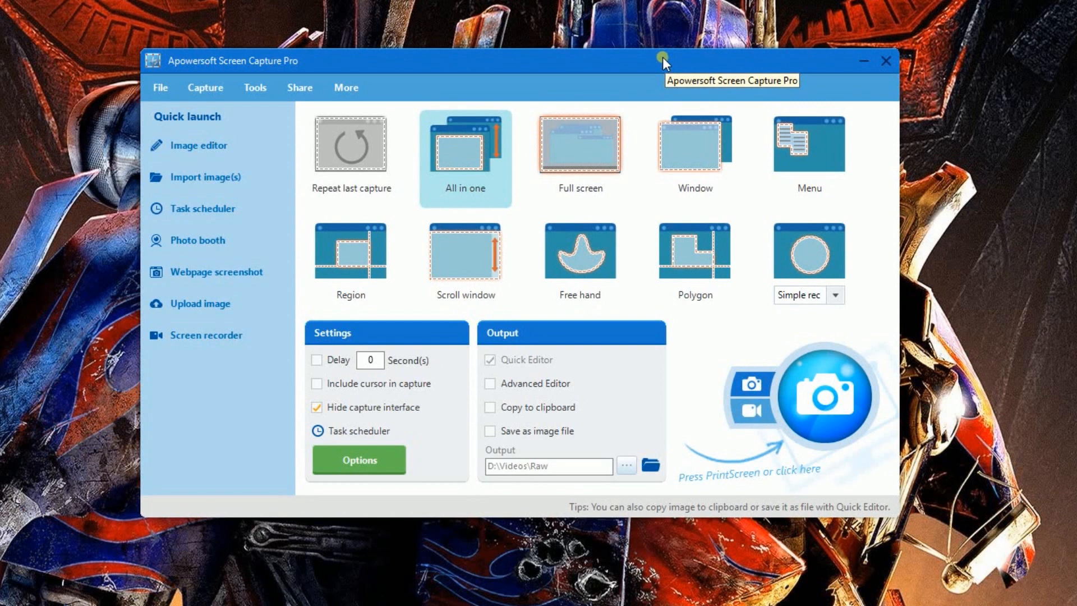
{"action": "mouse_move", "coordinate": [617, 56]}
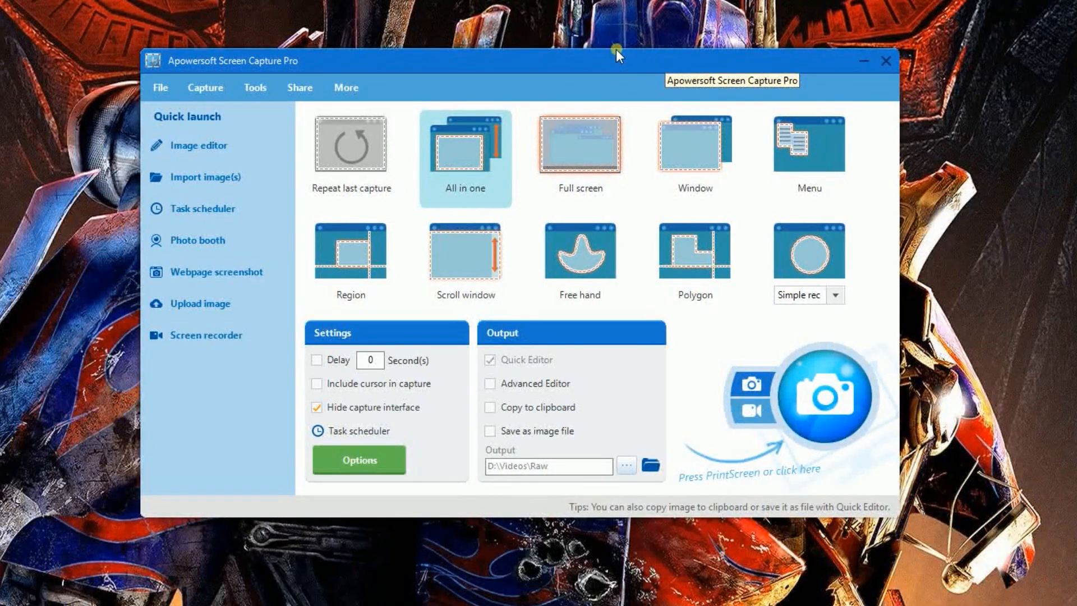
Step: Review the General, Screenshot and Recording pages of the Options dialog
{"action": "left_click", "coordinate": [359, 460]}
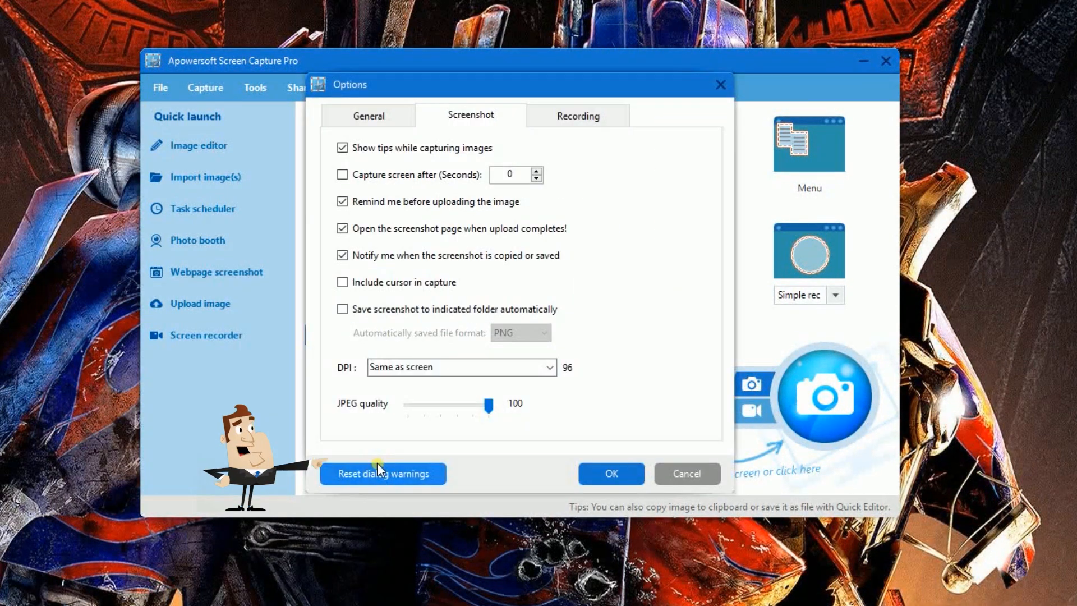
{"action": "left_click", "coordinate": [368, 116]}
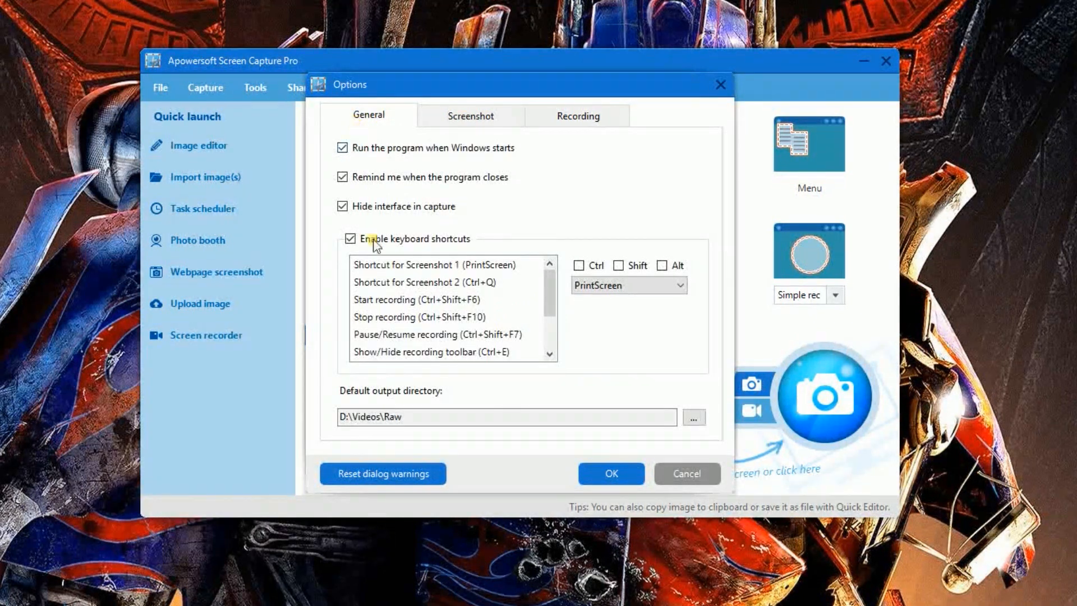
{"action": "left_click", "coordinate": [470, 116]}
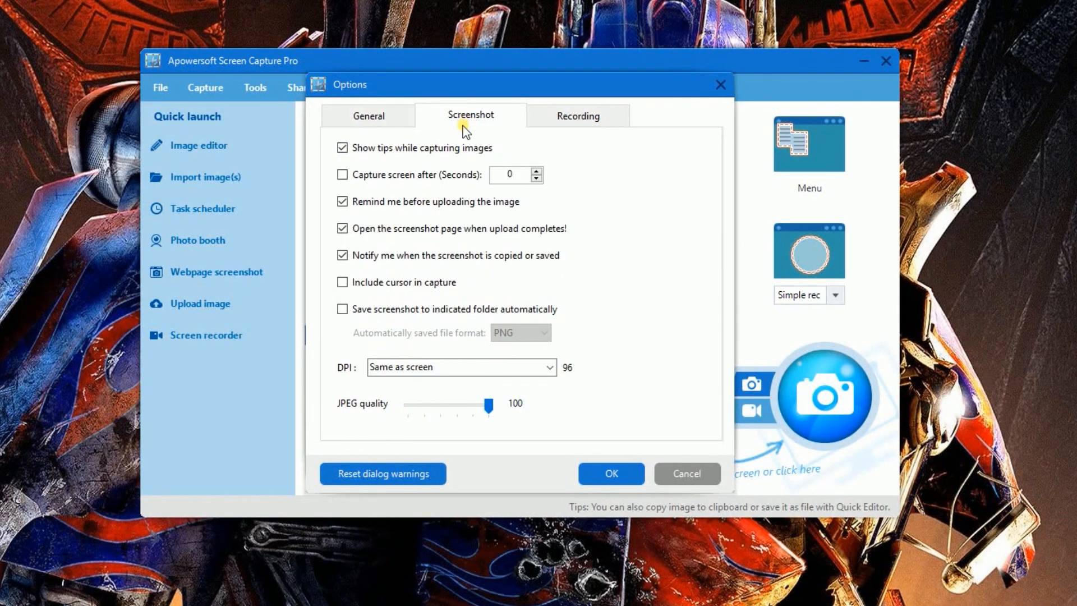
{"action": "left_click", "coordinate": [368, 115]}
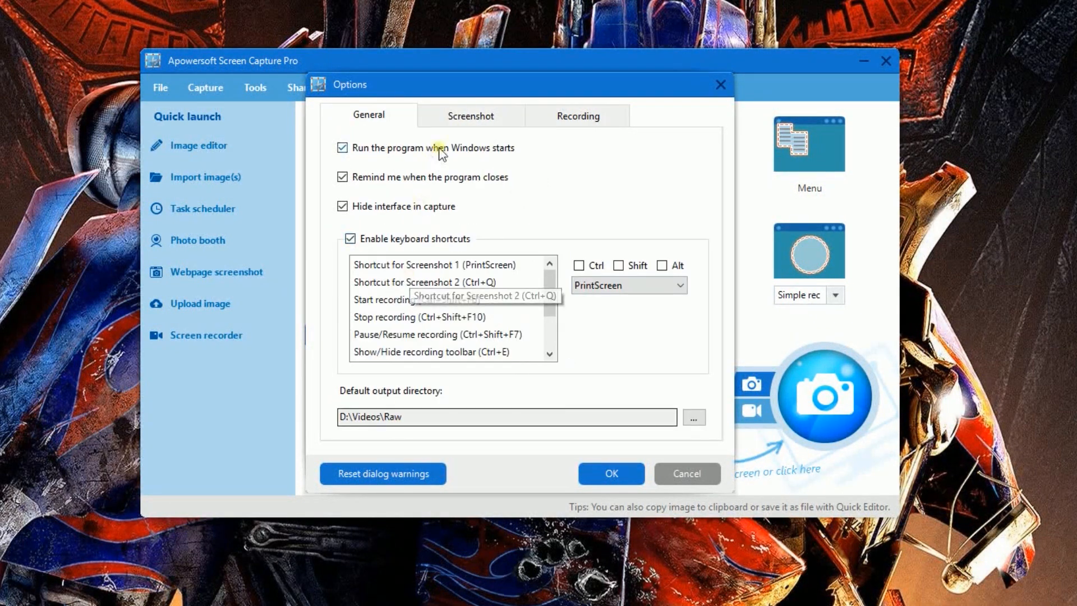
{"action": "left_click", "coordinate": [470, 115]}
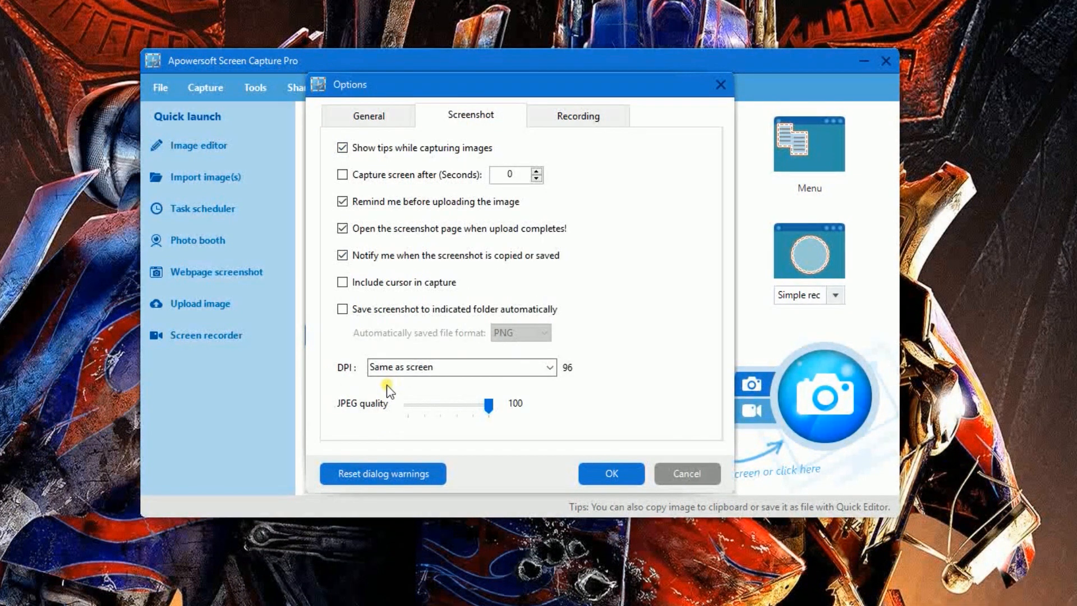
{"action": "left_click", "coordinate": [577, 114]}
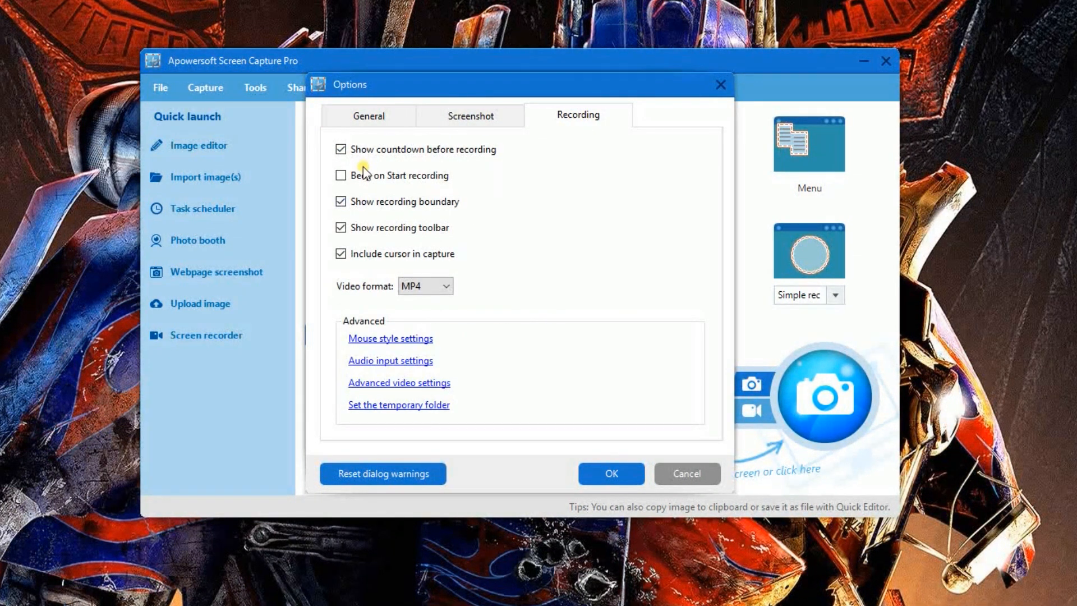
Step: Close Options and start a new capture framing the paused Mobile Legends video
{"action": "left_click", "coordinate": [451, 286]}
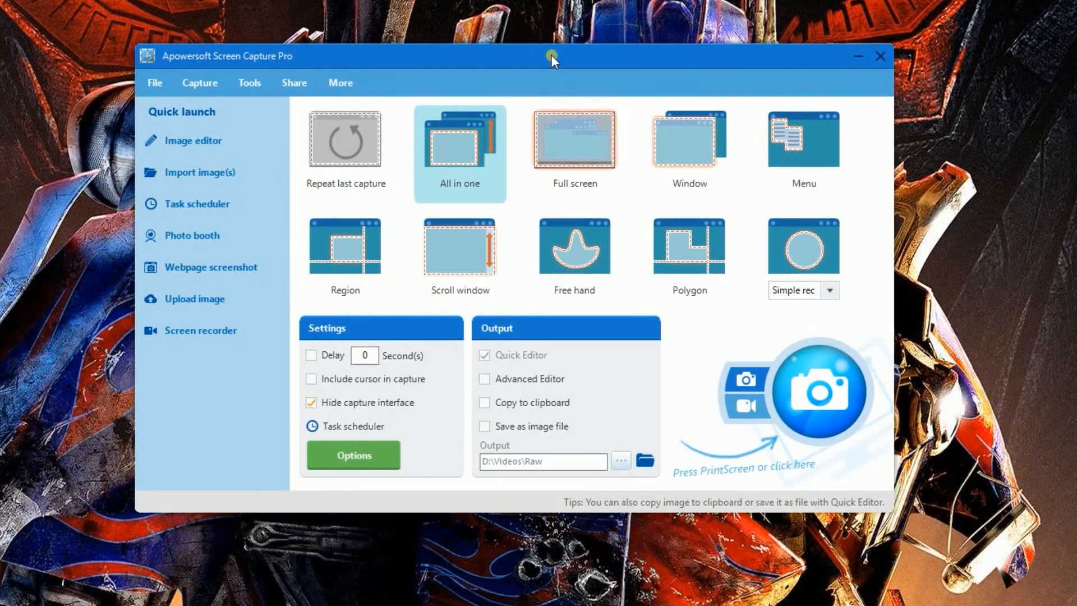
{"action": "mouse_move", "coordinate": [552, 59]}
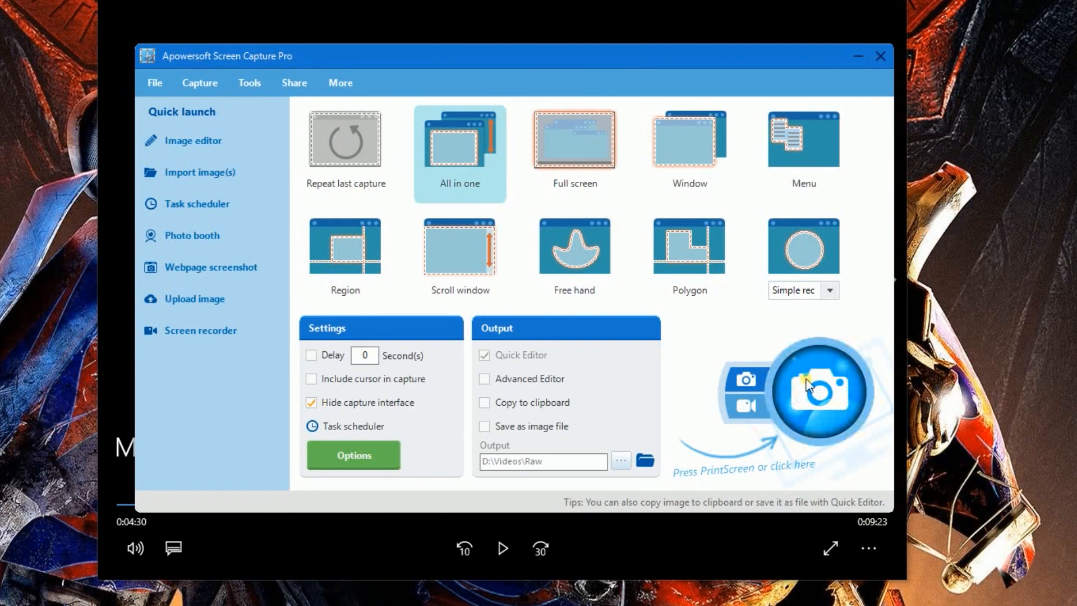
{"action": "left_click", "coordinate": [879, 56]}
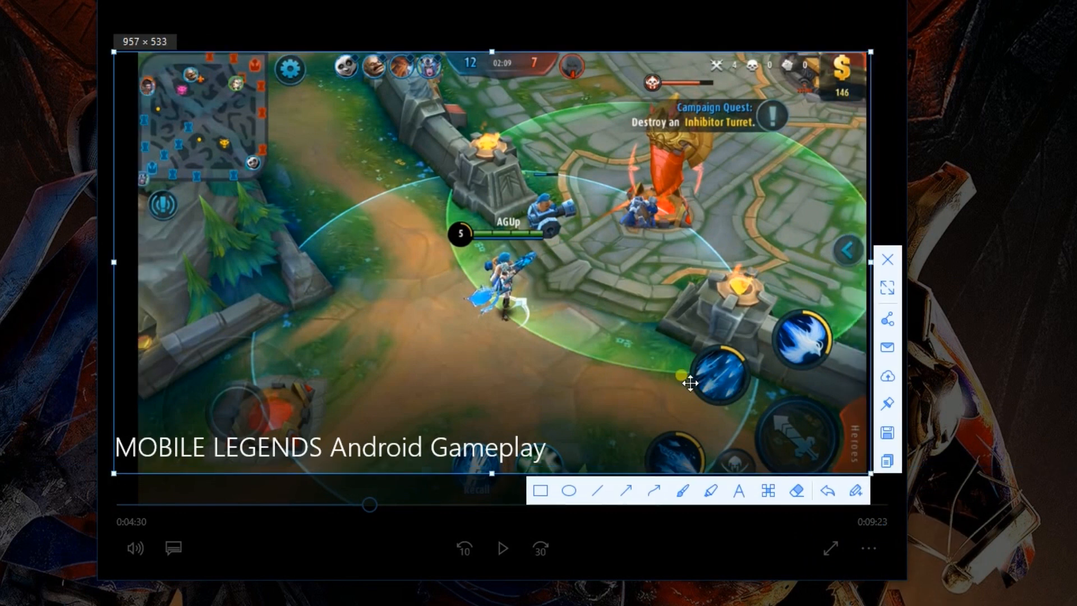
Step: Annotate the capture with a red box, red arrow, yellow highlight and red 'ML' text
{"action": "left_click", "coordinate": [541, 490]}
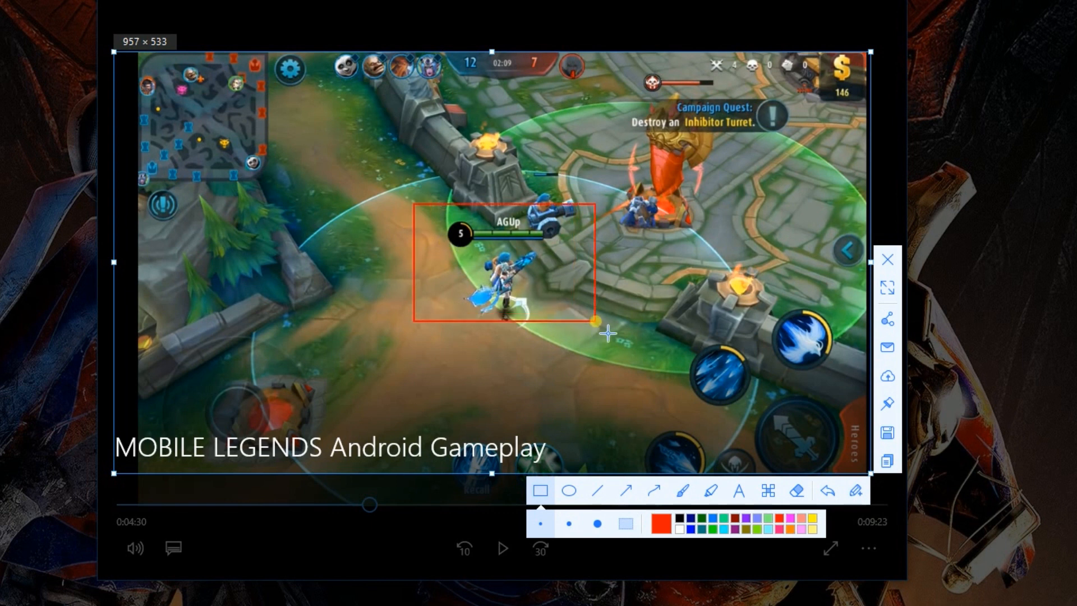
{"action": "left_click", "coordinate": [624, 490]}
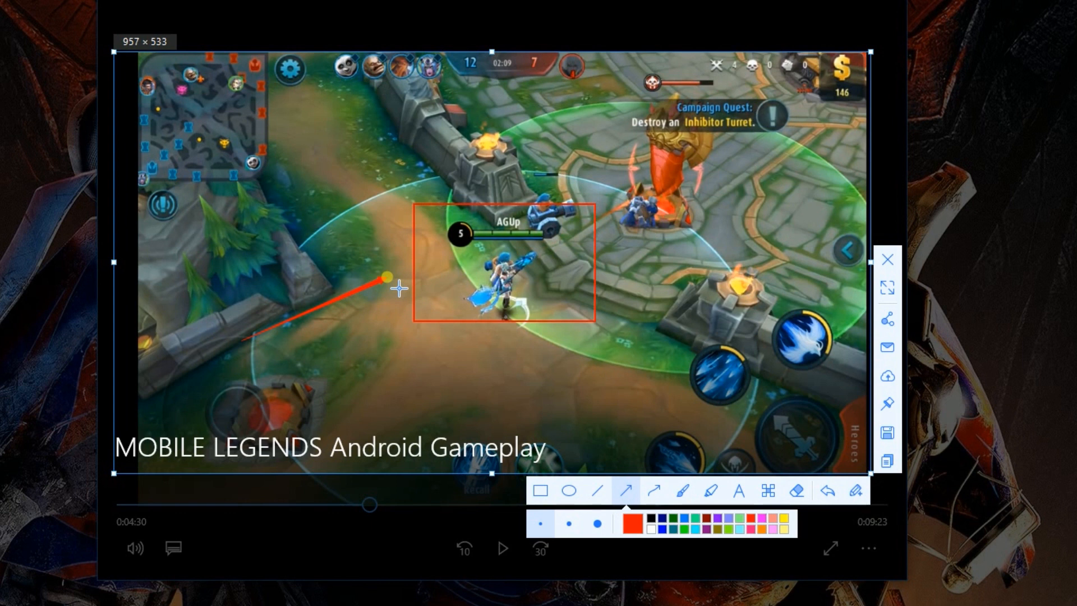
{"action": "left_click", "coordinate": [711, 491]}
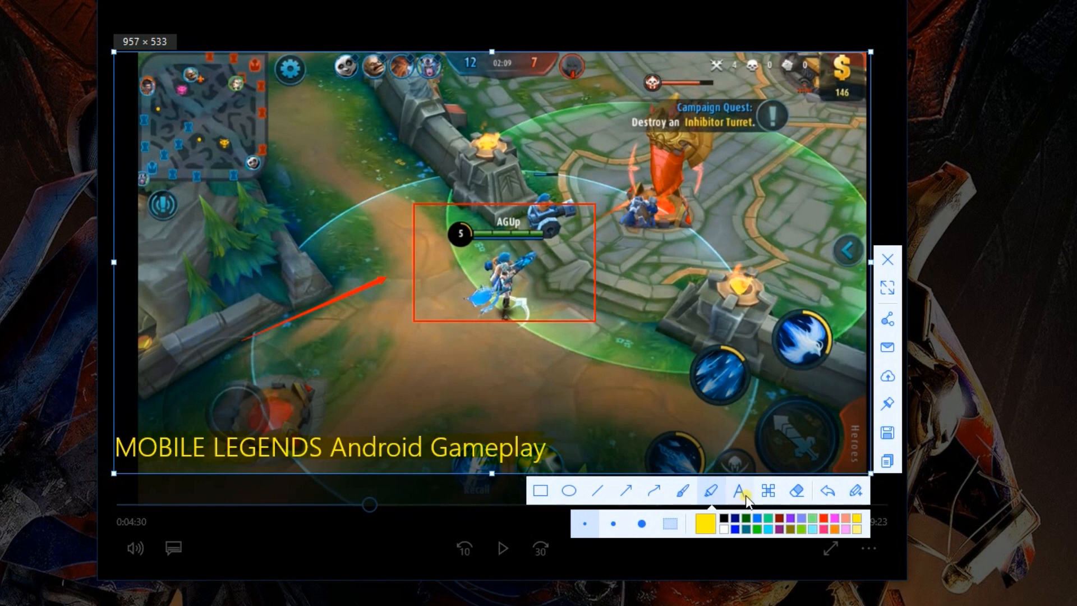
{"action": "left_click", "coordinate": [739, 490]}
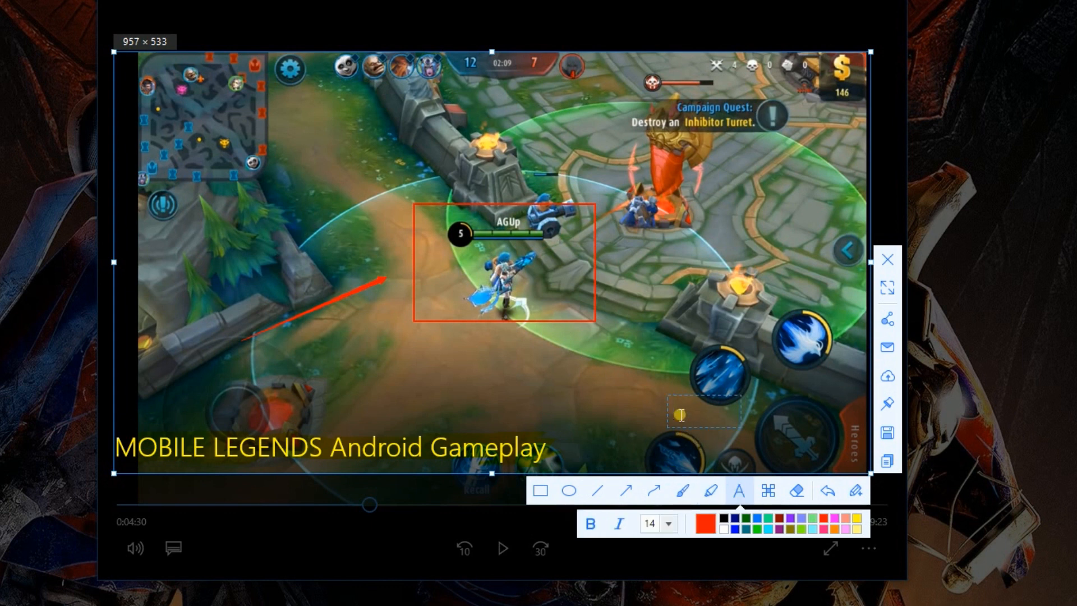
{"action": "type", "text": "ML"}
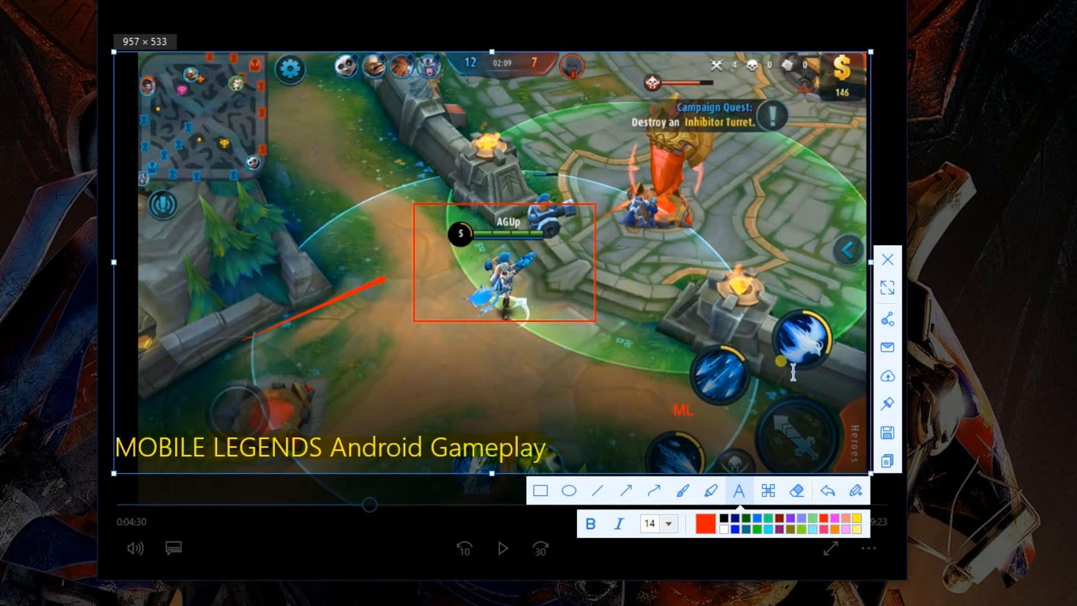
{"action": "mouse_move", "coordinate": [728, 382]}
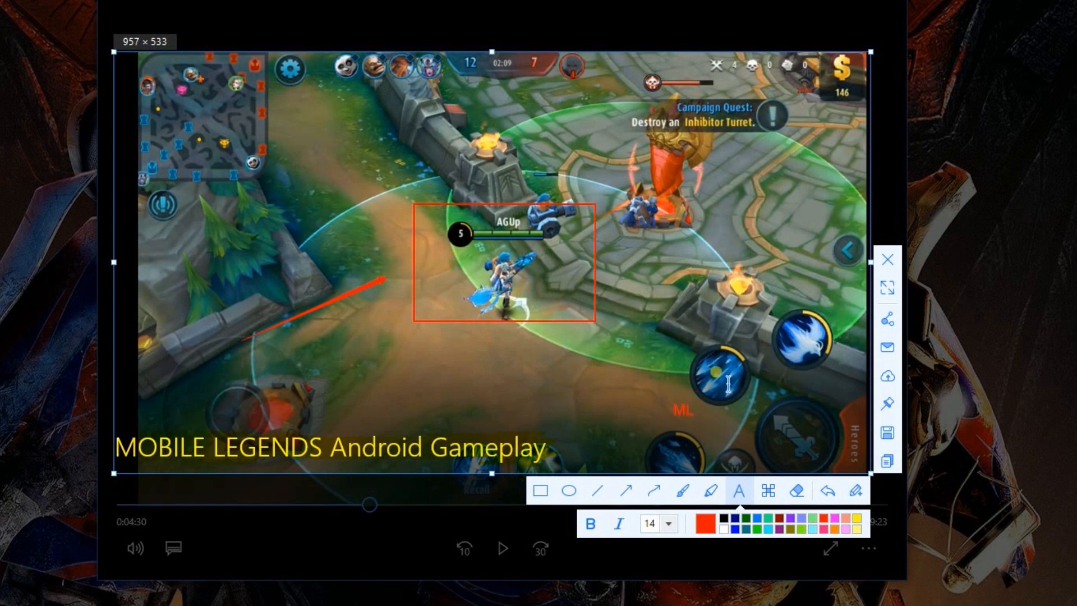
{"action": "mouse_move", "coordinate": [887, 320]}
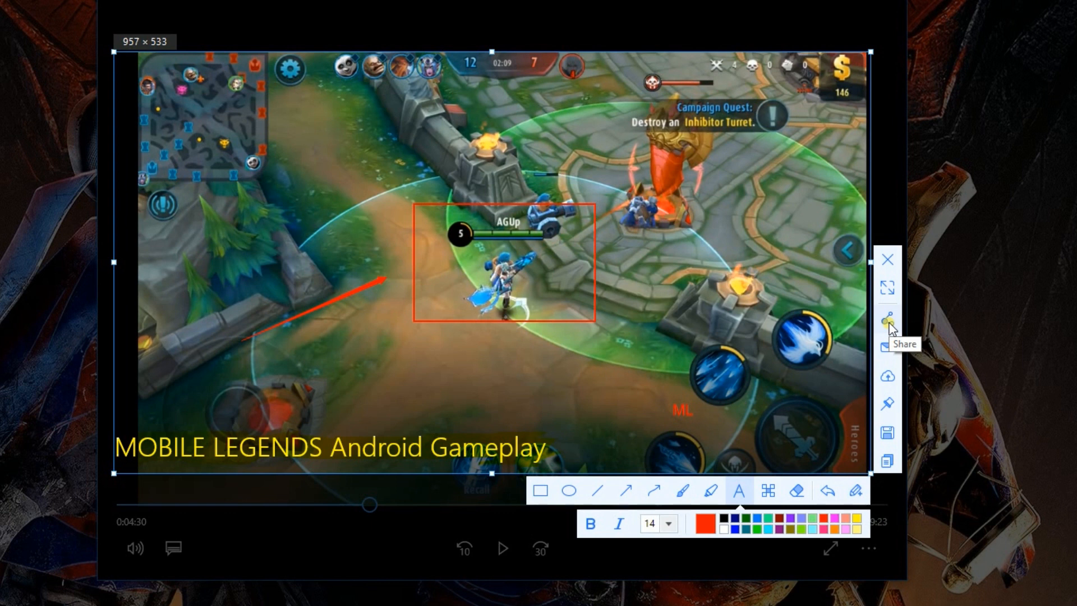
Step: Share the annotated screenshot to Facebook, publish the post and view its link
{"action": "left_click", "coordinate": [886, 317]}
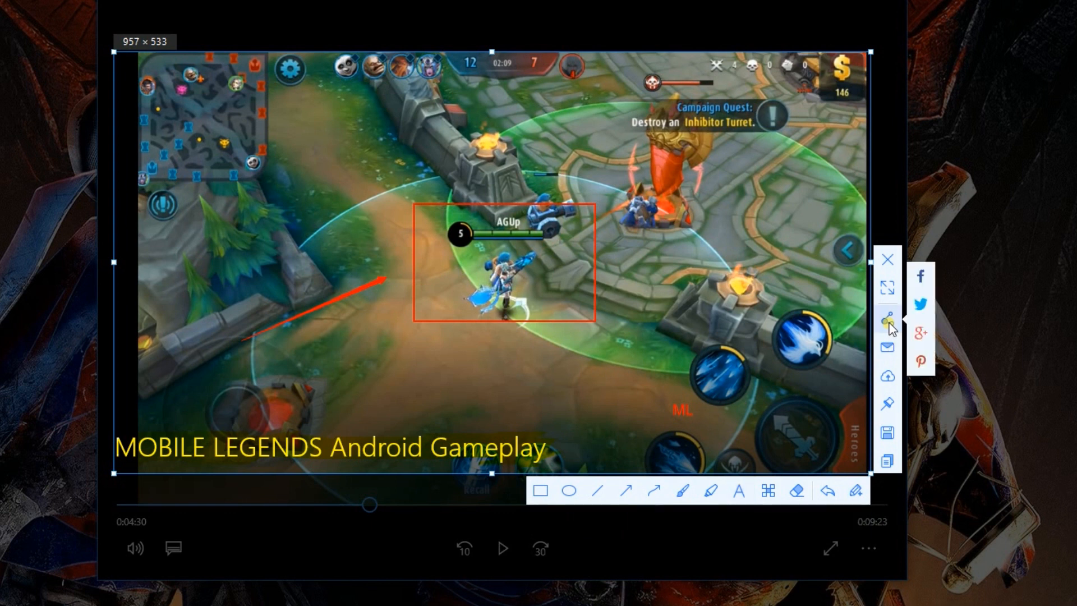
{"action": "mouse_move", "coordinate": [921, 275]}
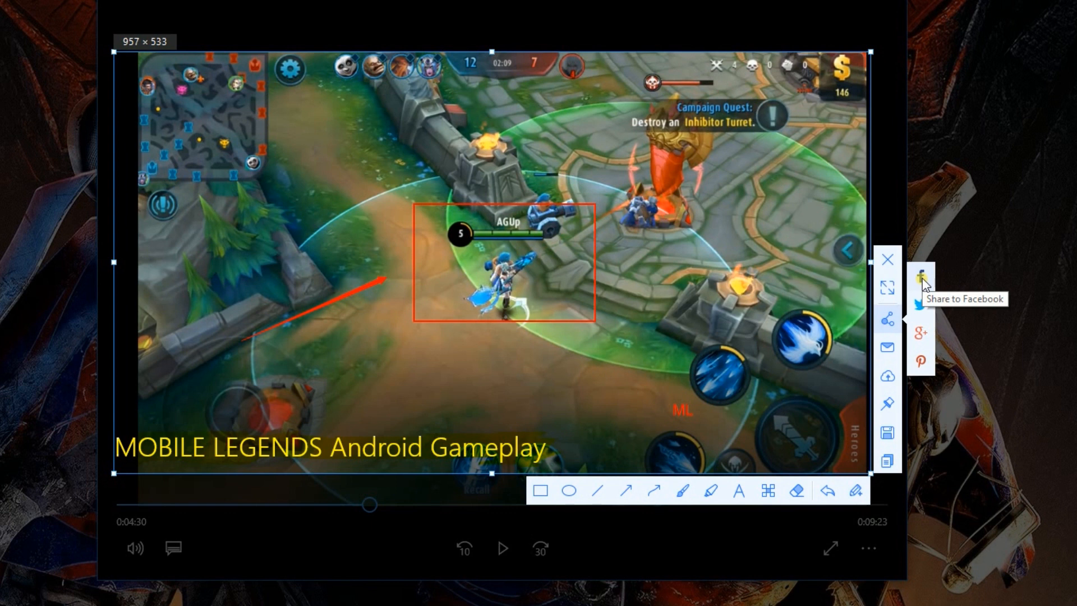
{"action": "left_click", "coordinate": [919, 274]}
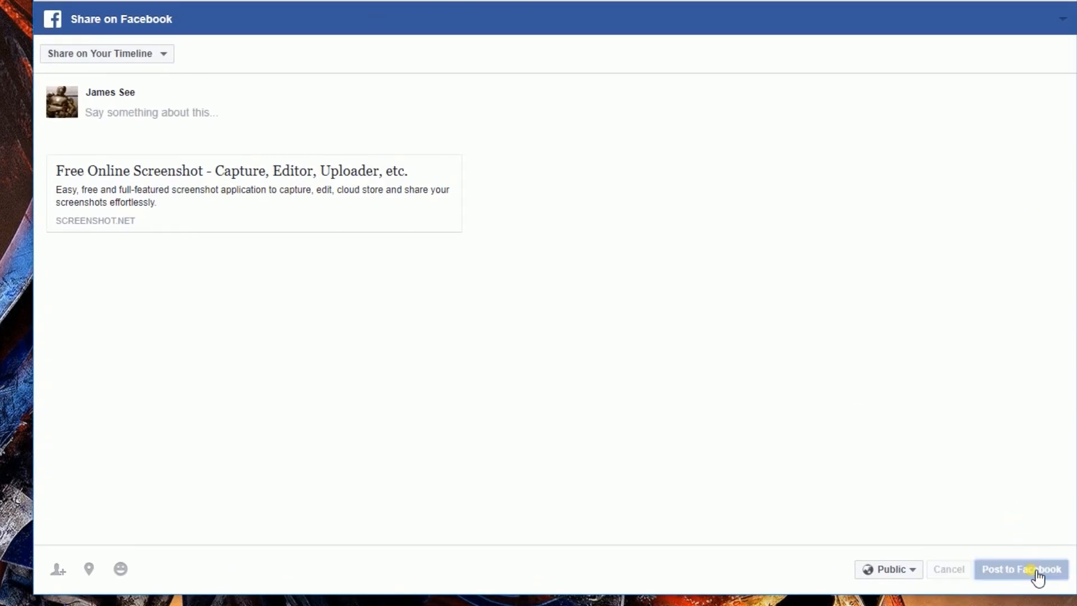
{"action": "left_click", "coordinate": [1019, 569]}
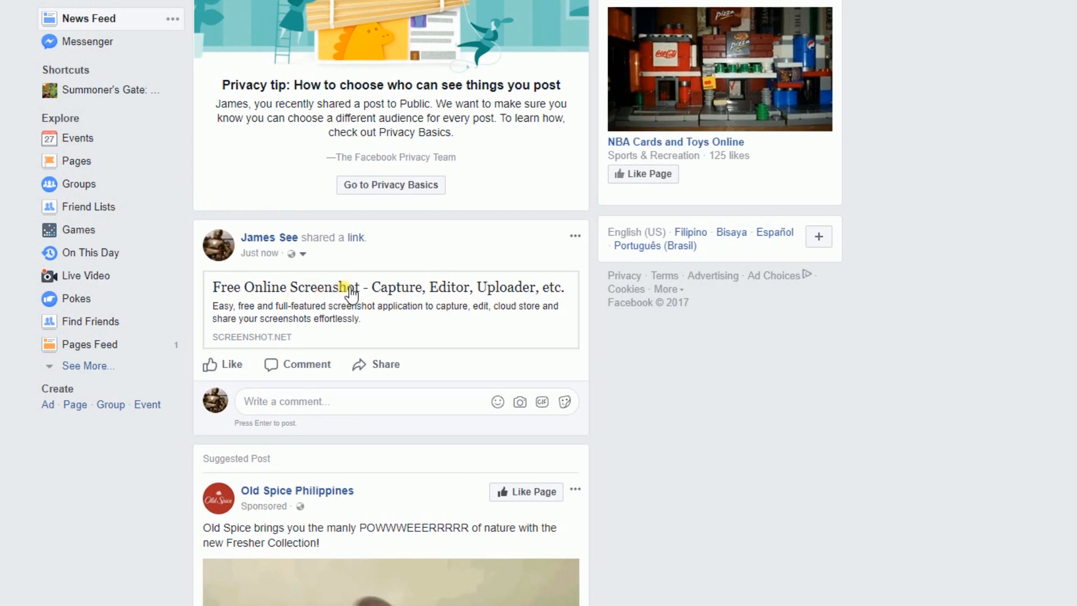
{"action": "left_click", "coordinate": [343, 287]}
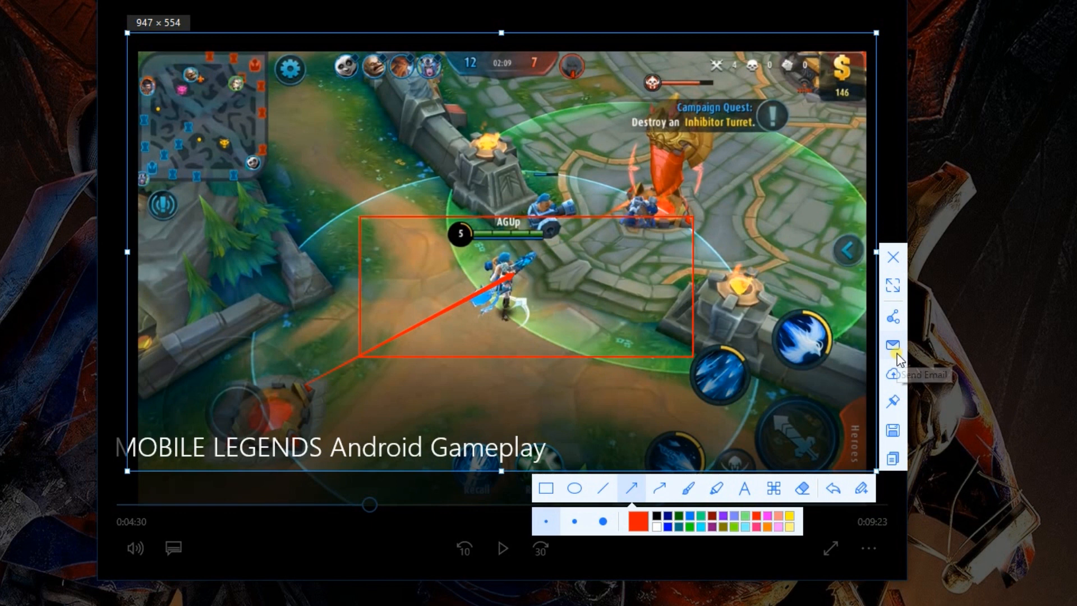
{"action": "mouse_move", "coordinate": [893, 374]}
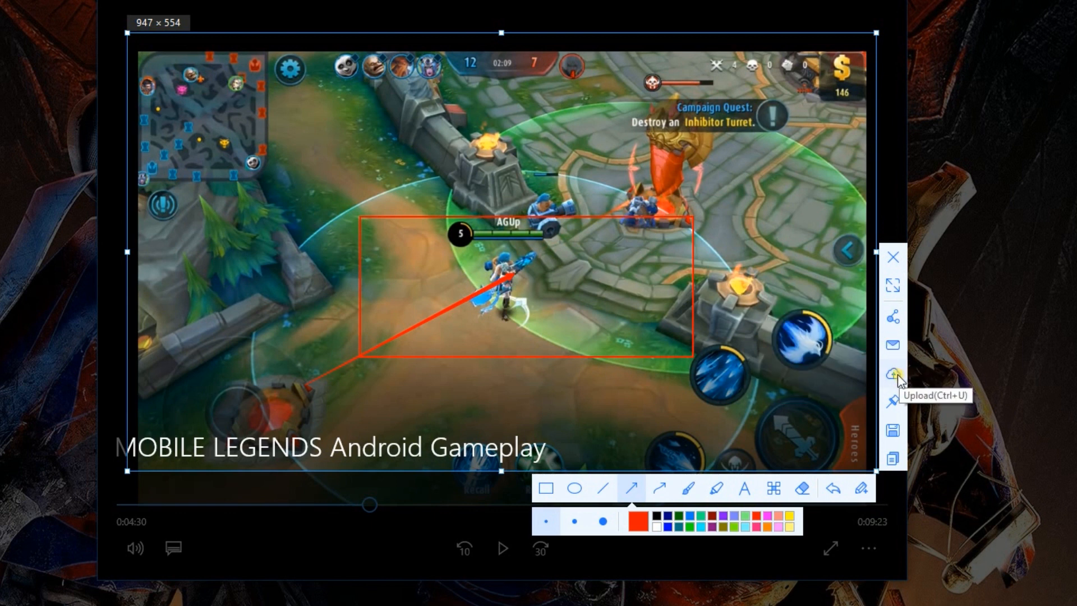
Step: Bring up the Upload to screenshot.net dialog for the new annotated capture
{"action": "left_click", "coordinate": [892, 374]}
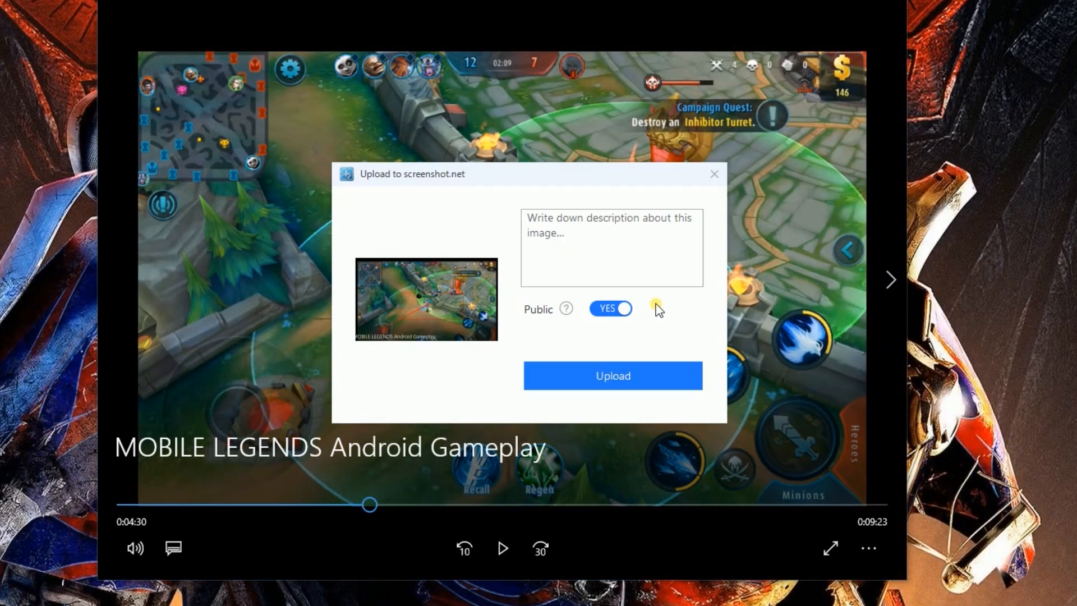
{"action": "type", "text": "M"}
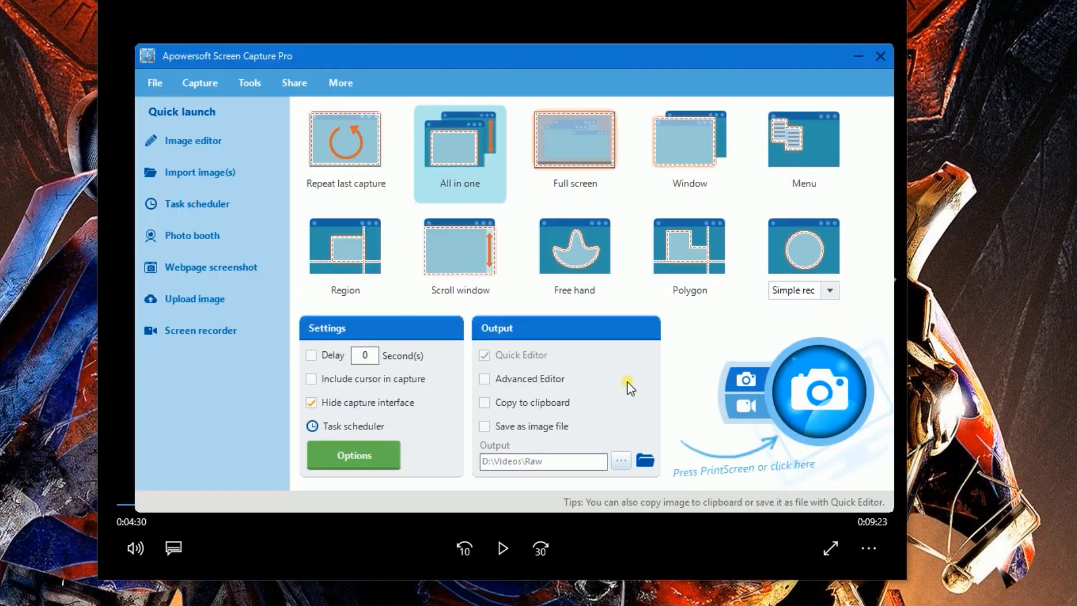
{"action": "left_click", "coordinate": [194, 298]}
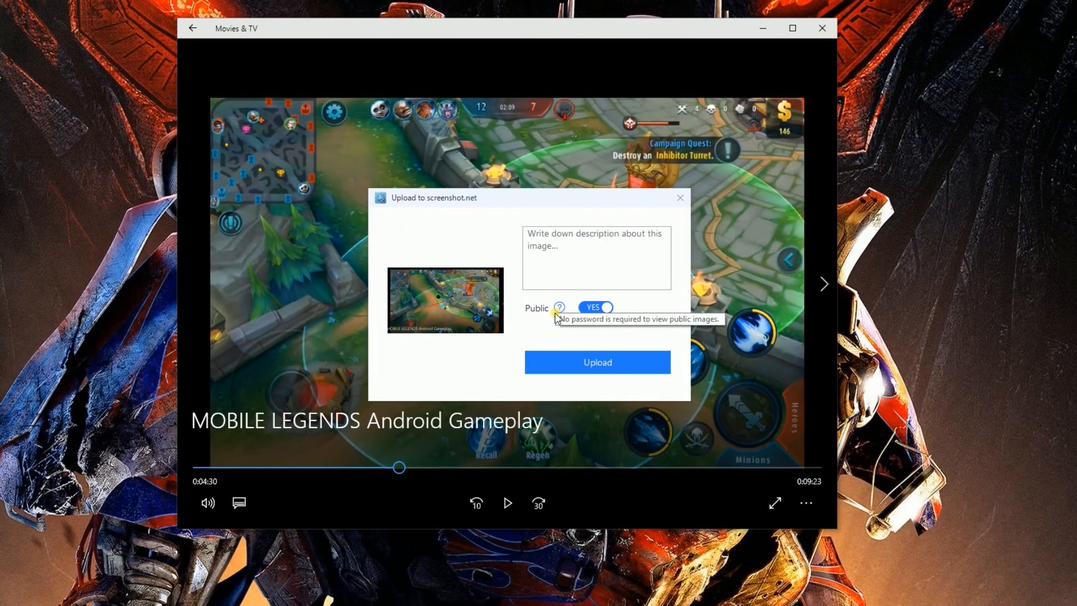
{"action": "left_click", "coordinate": [595, 307]}
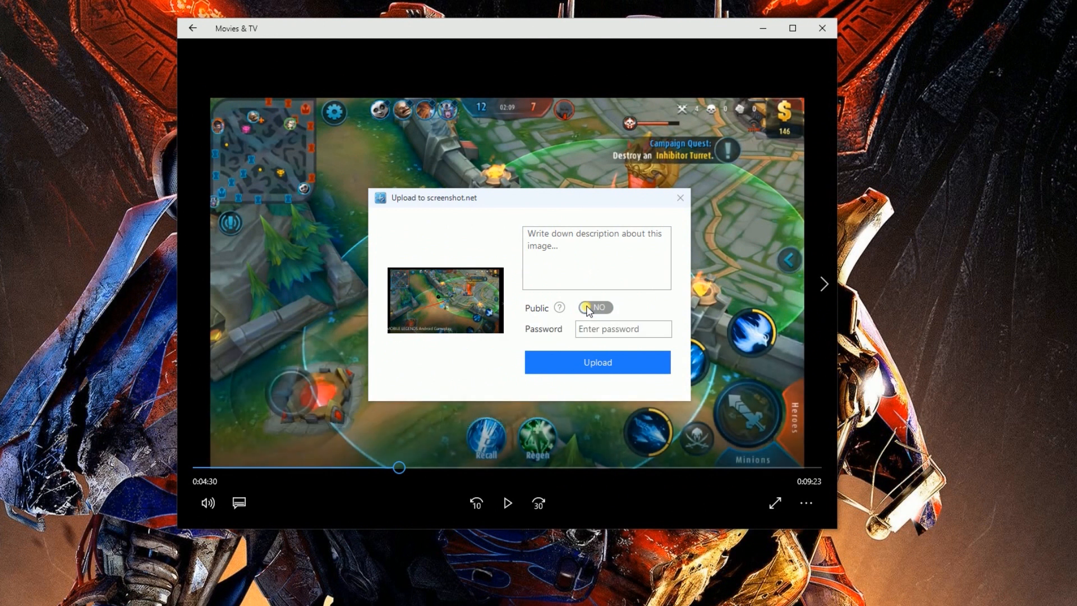
{"action": "left_click", "coordinate": [622, 329]}
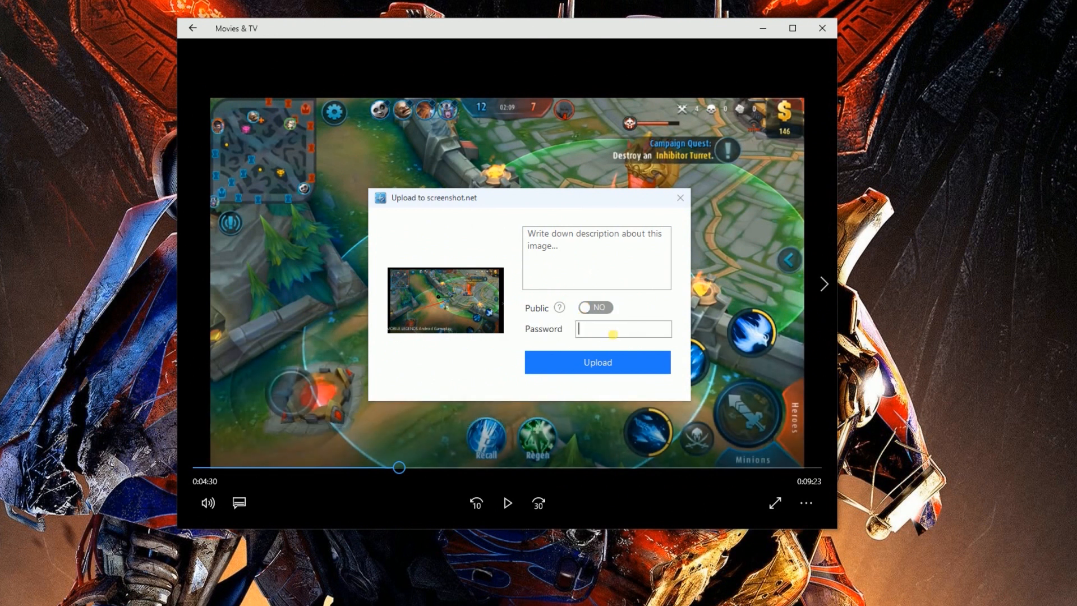
{"action": "type", "text": "123"}
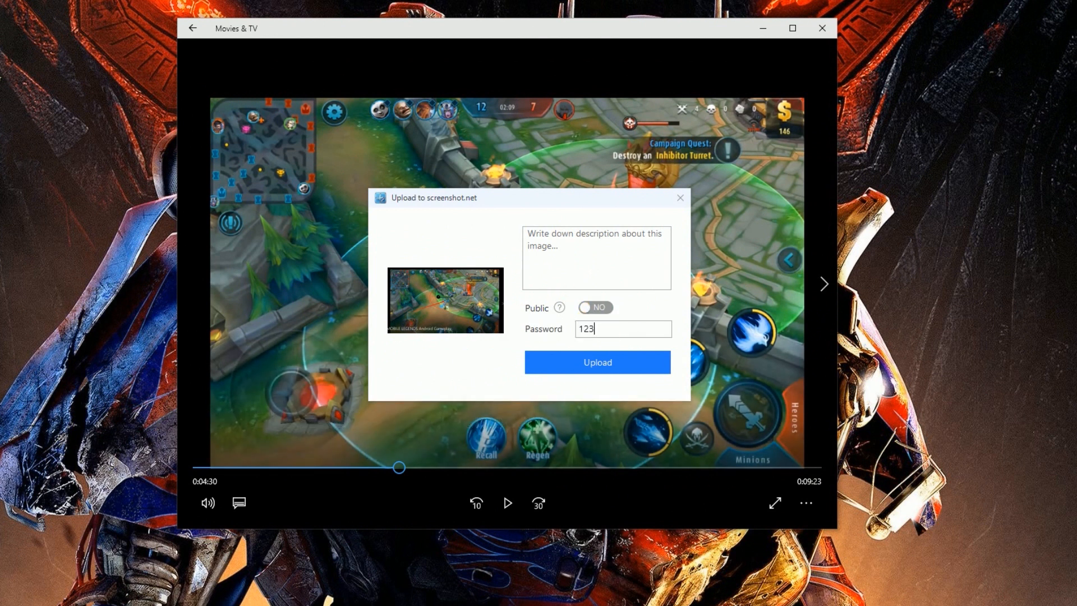
{"action": "left_click", "coordinate": [595, 362]}
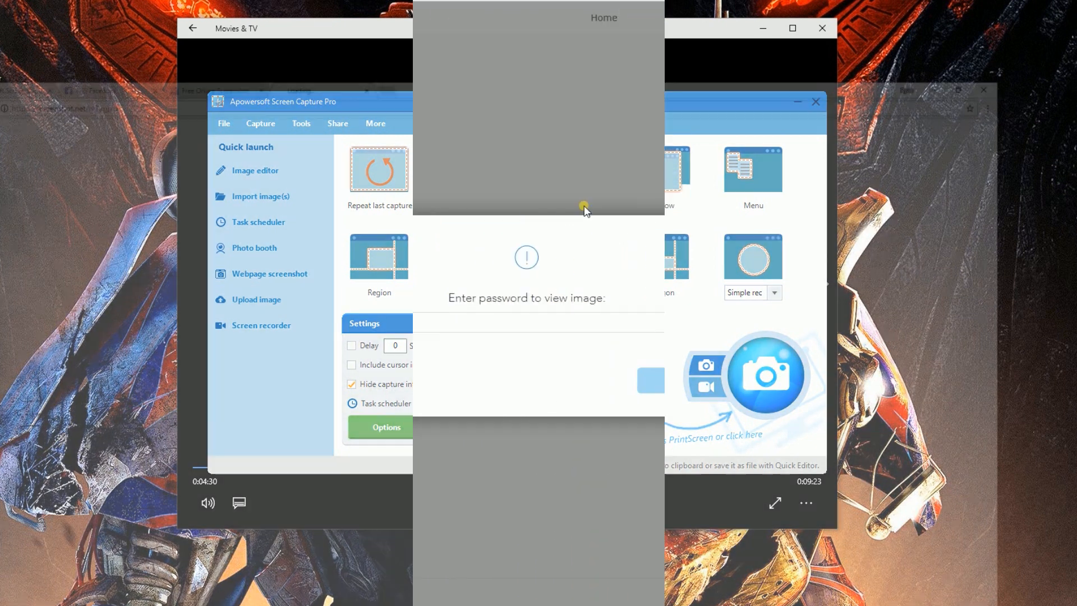
Step: Enter the password on ScreenShot.net to unlock the shared image
{"action": "type", "text": "12"}
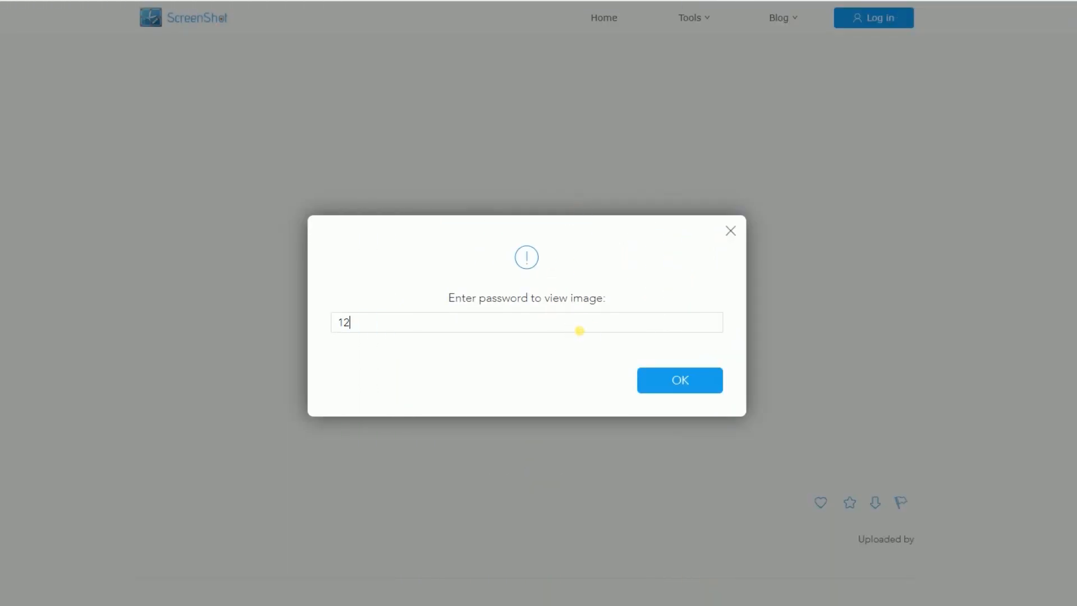
{"action": "left_click", "coordinate": [679, 380]}
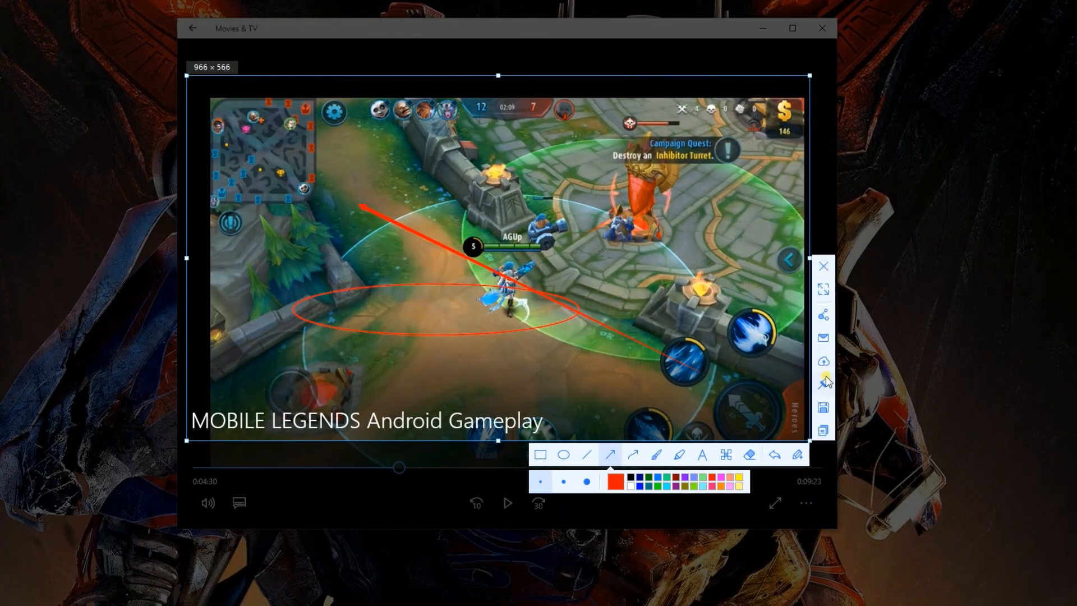
{"action": "mouse_move", "coordinate": [822, 384]}
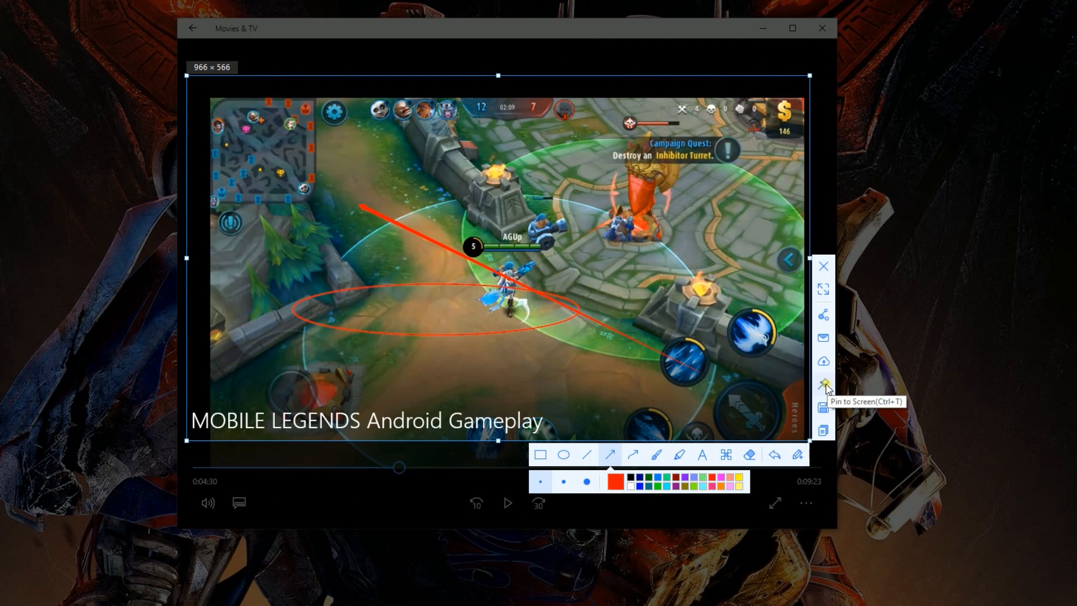
Step: Pin the annotated gameplay screenshot to the desktop as a floating image
{"action": "left_click", "coordinate": [822, 384]}
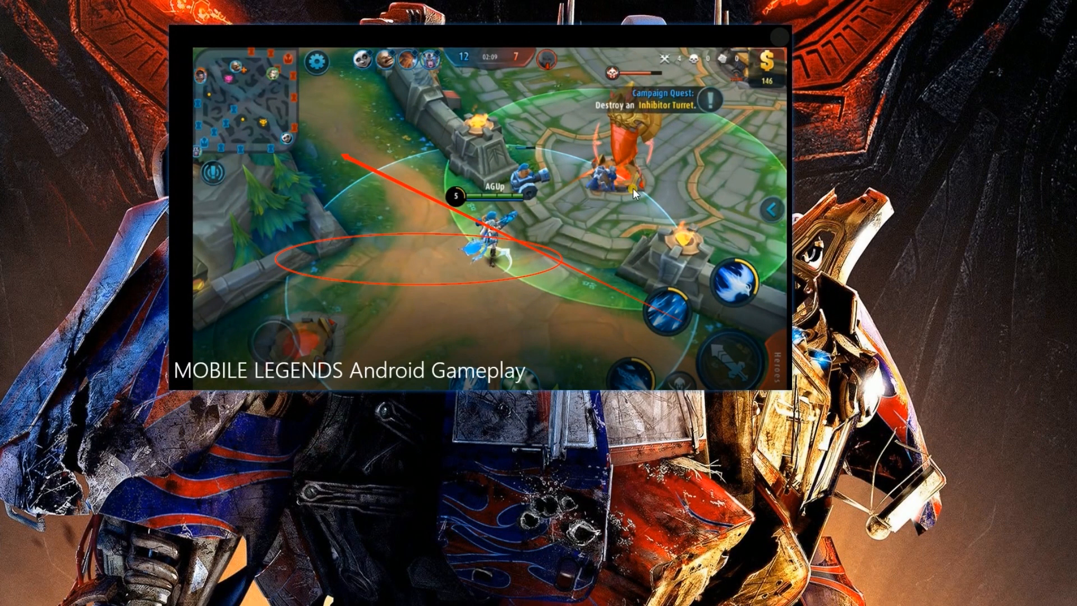
{"action": "mouse_move", "coordinate": [778, 39]}
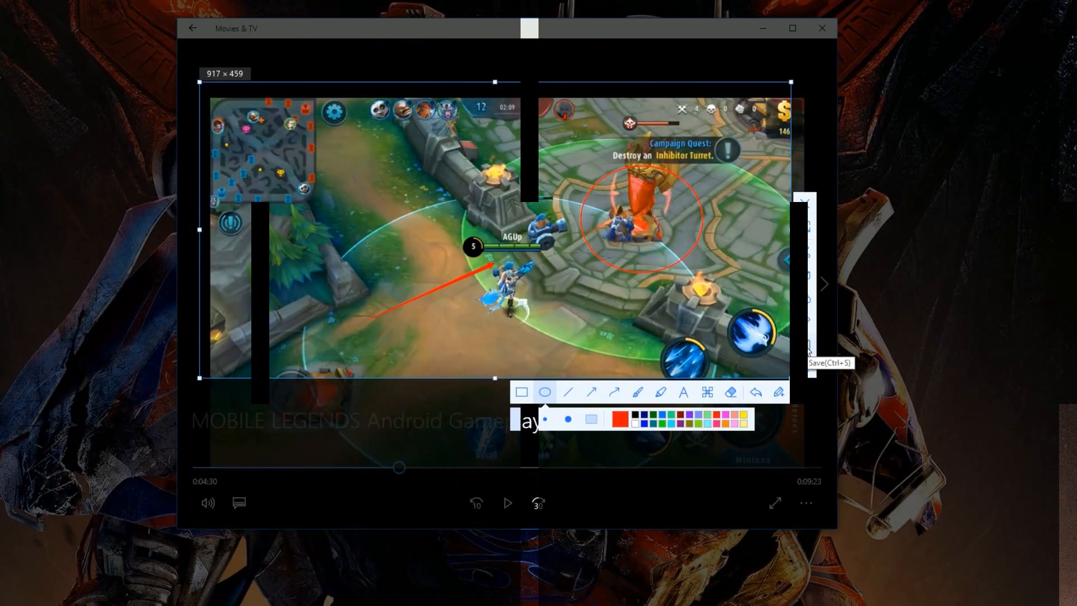
Step: Save the red-circled gameplay capture as a PNG on the desktop
{"action": "left_click", "coordinate": [813, 350]}
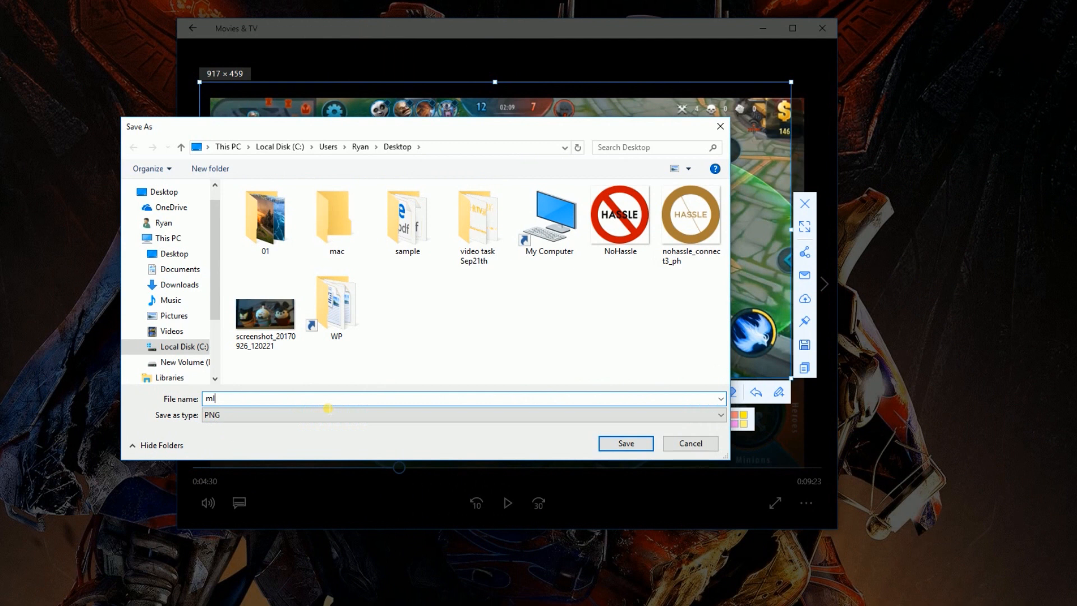
{"action": "left_click", "coordinate": [623, 443]}
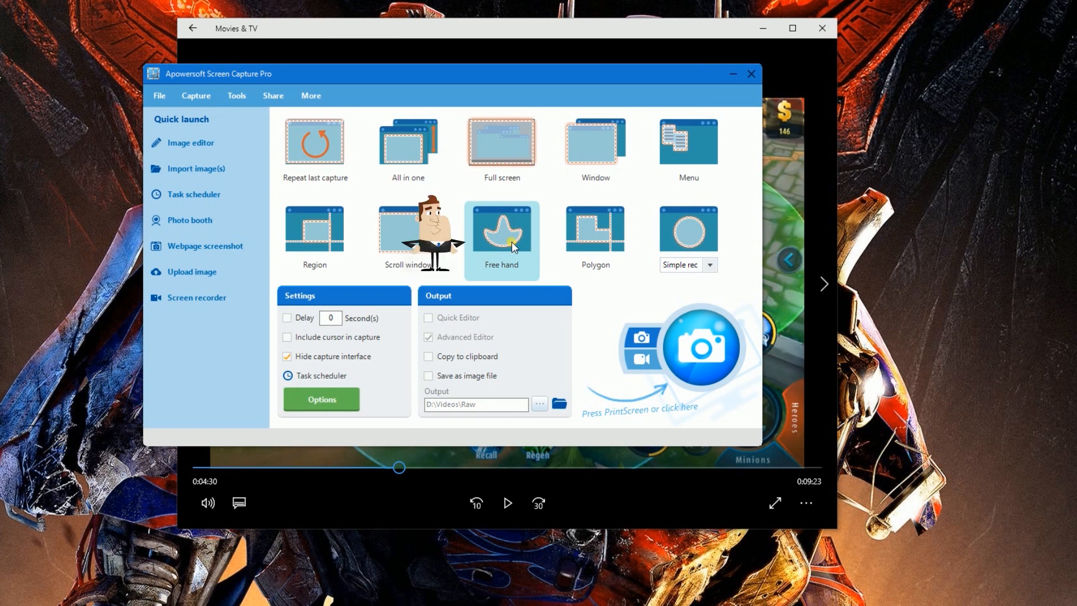
{"action": "mouse_move", "coordinate": [502, 236]}
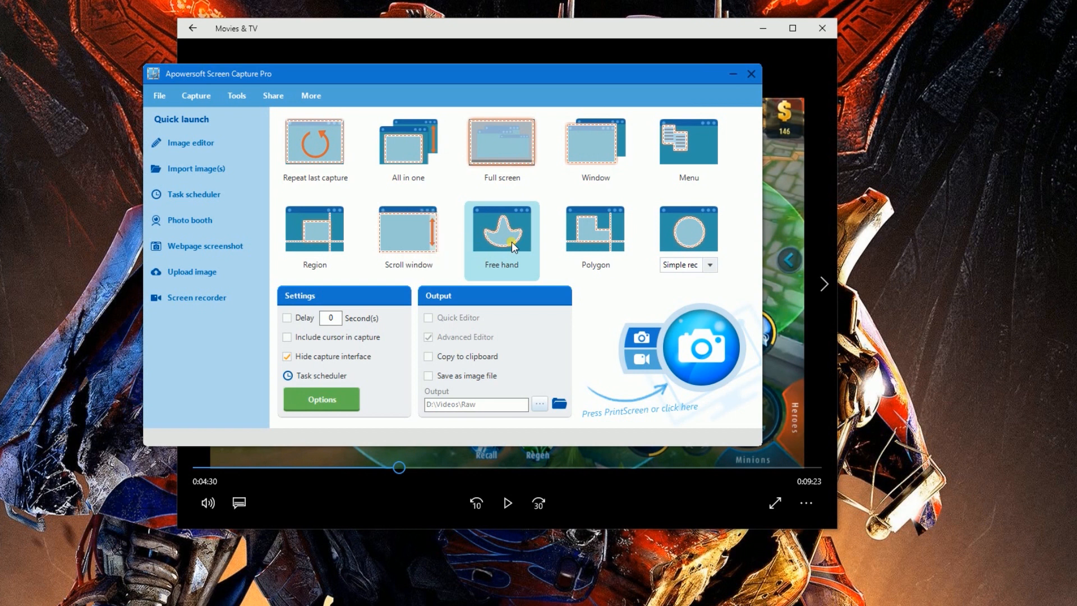
{"action": "mouse_move", "coordinate": [698, 352]}
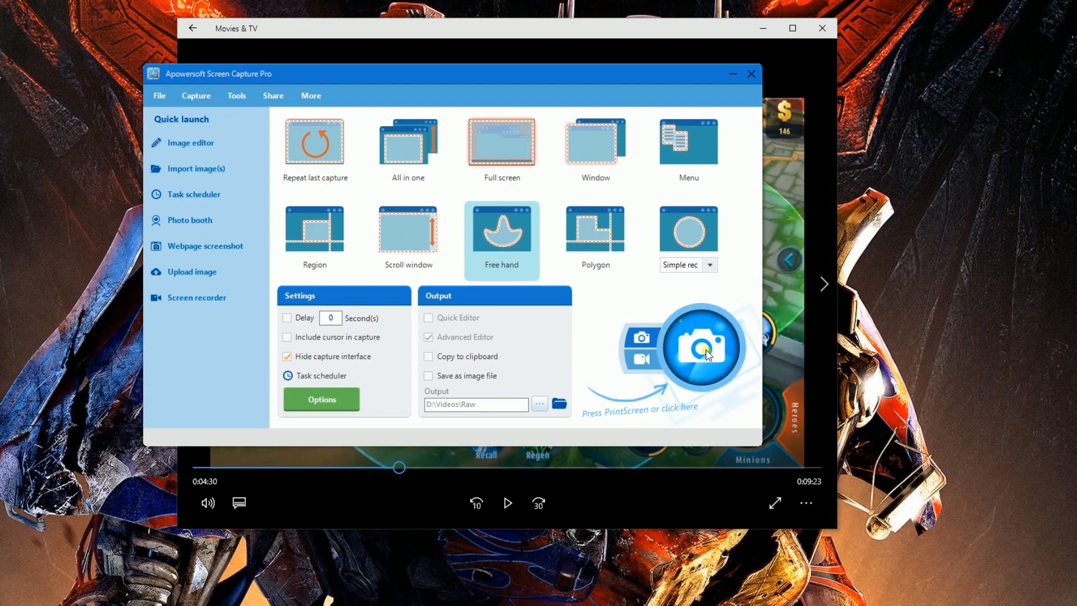
Step: Start a free-hand capture and trace an irregular outline around the gameplay
{"action": "left_click", "coordinate": [702, 347]}
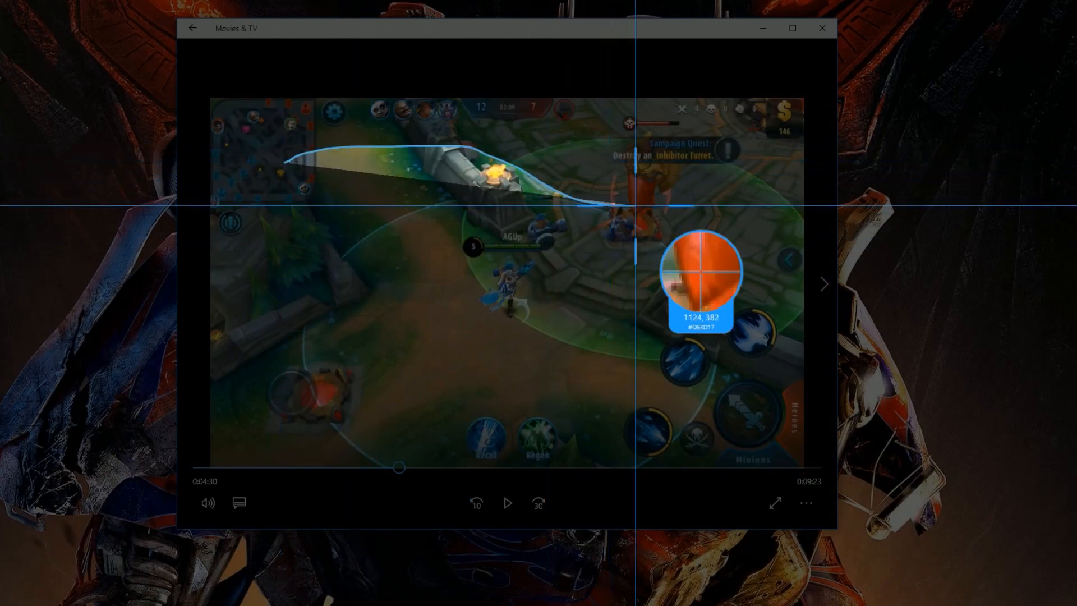
{"action": "mouse_move", "coordinate": [384, 343]}
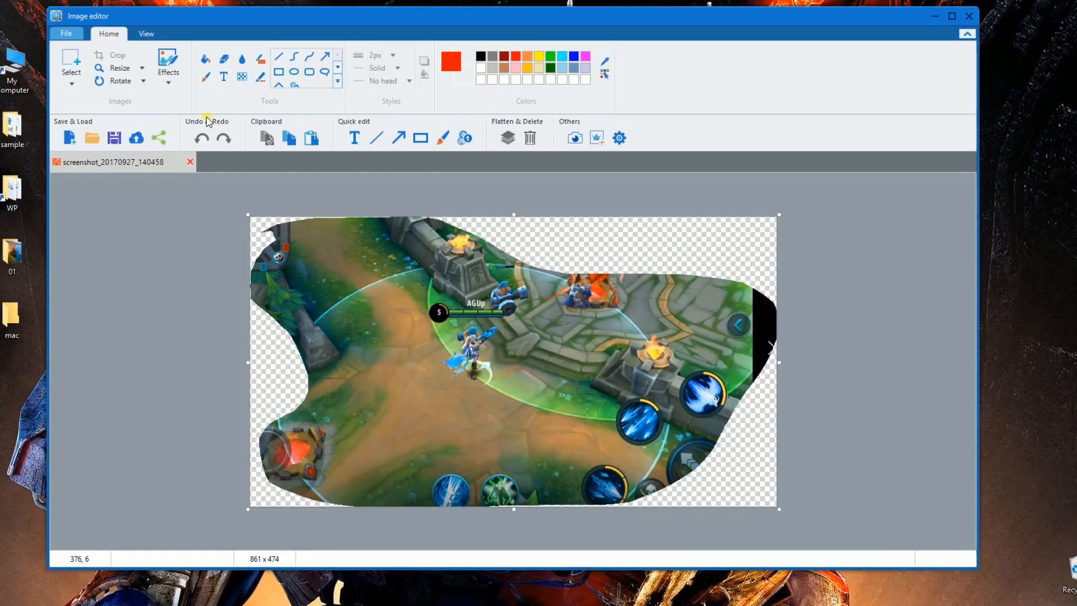
Step: Annotate the capture with a red arrow and rectangle around the turret, ready for a text label
{"action": "left_click", "coordinate": [167, 66]}
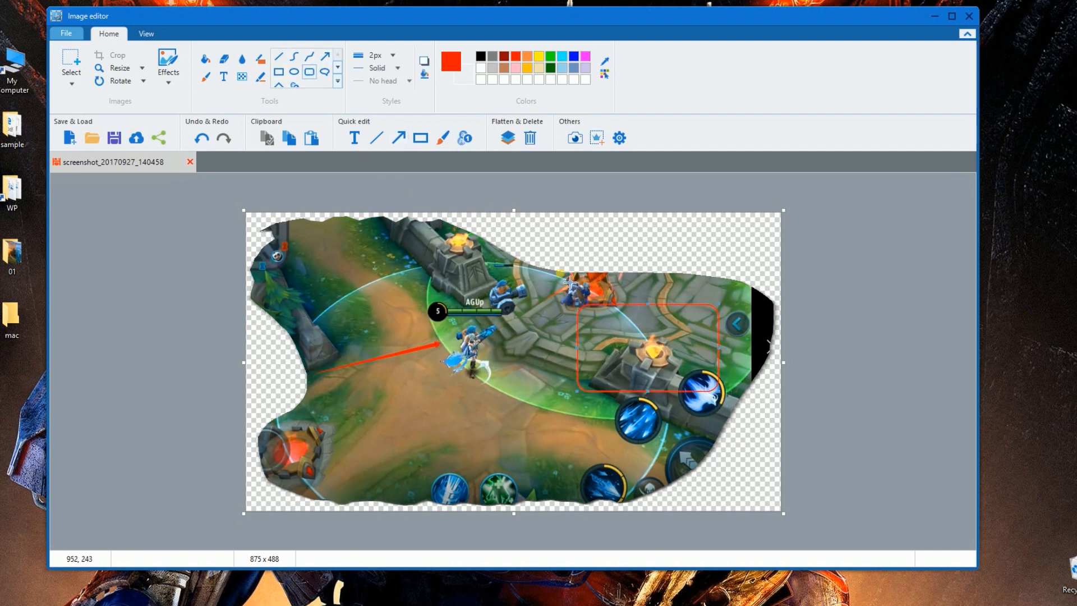
{"action": "left_click", "coordinate": [242, 76]}
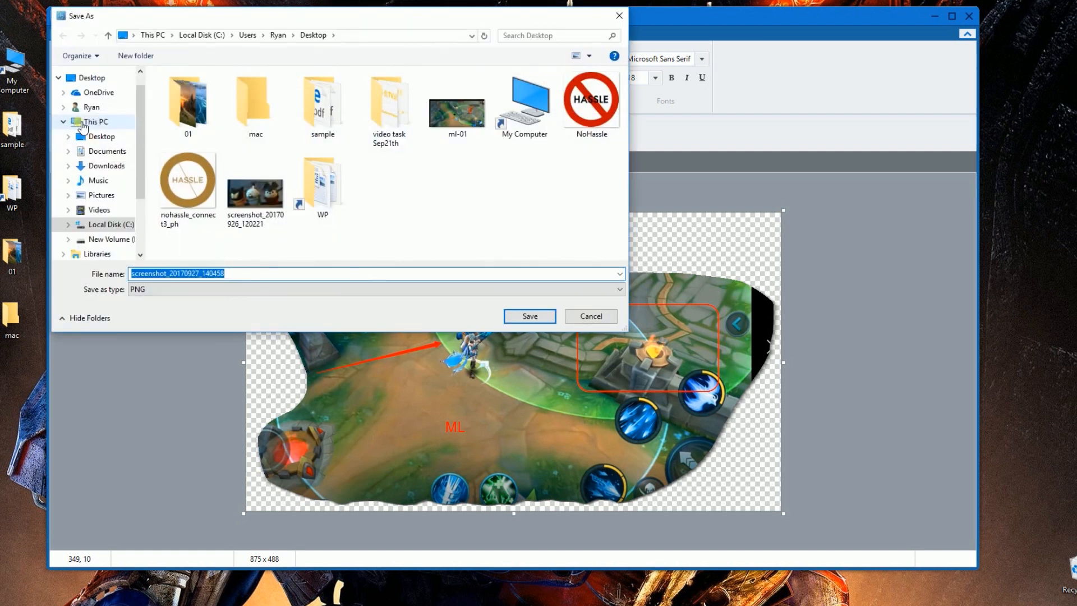
Step: Save the ML-labelled free-hand capture as a PNG in the chosen location
{"action": "left_click", "coordinate": [528, 316]}
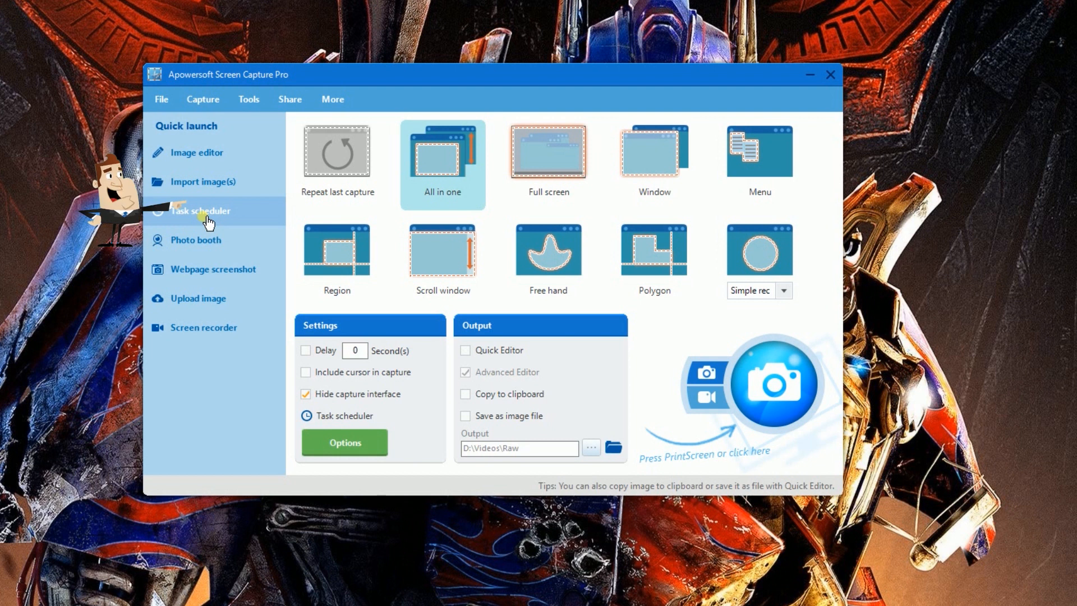
Step: Create Task1: full-screen capture every 00:01:00, stopping after 10 shots
{"action": "left_click", "coordinate": [201, 210]}
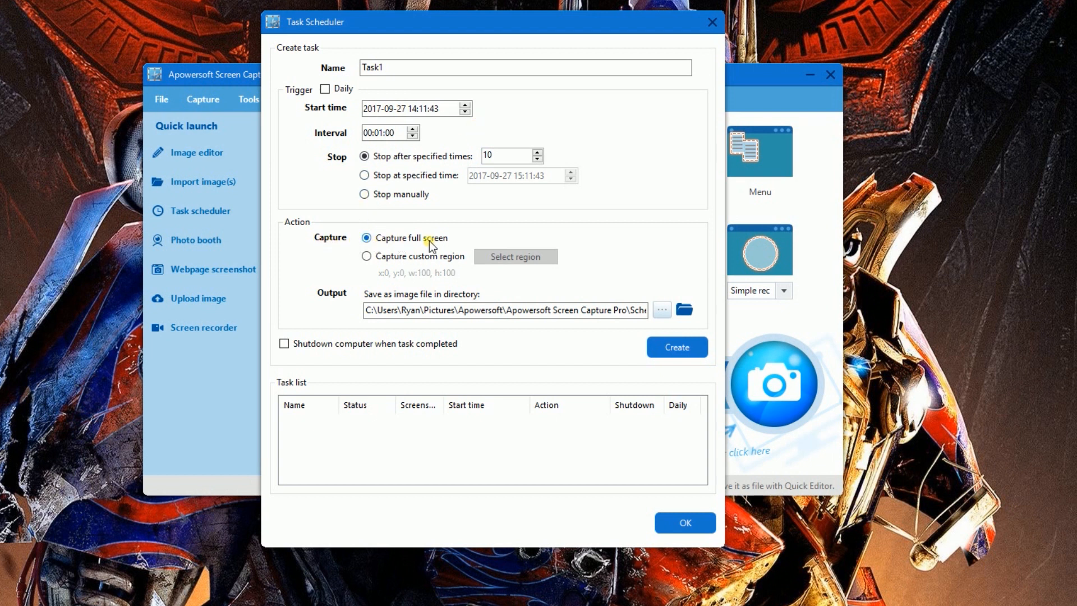
{"action": "left_click", "coordinate": [675, 347]}
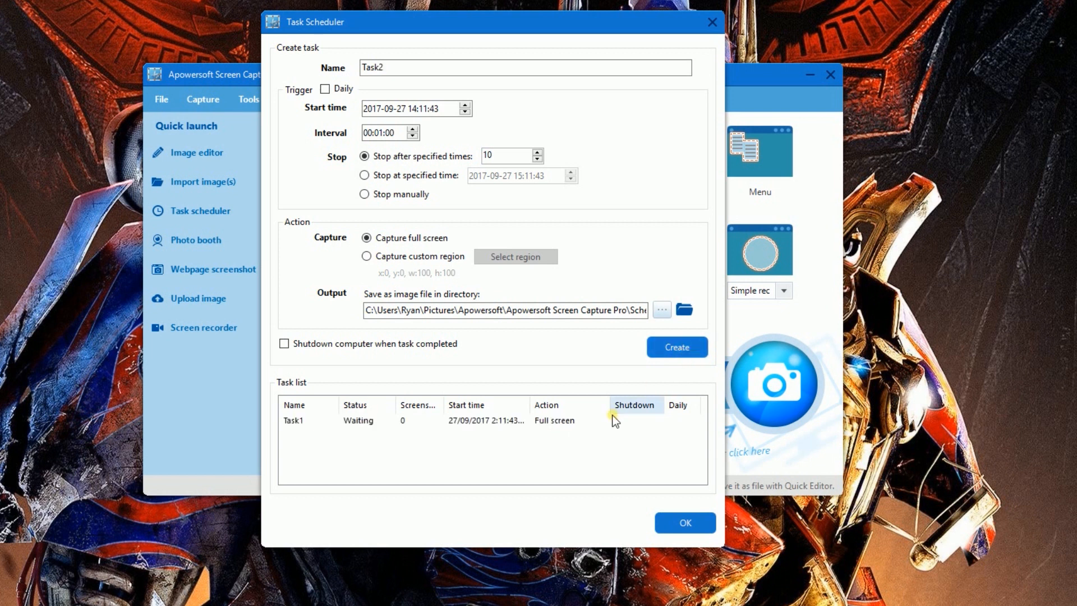
{"action": "left_click", "coordinate": [683, 521]}
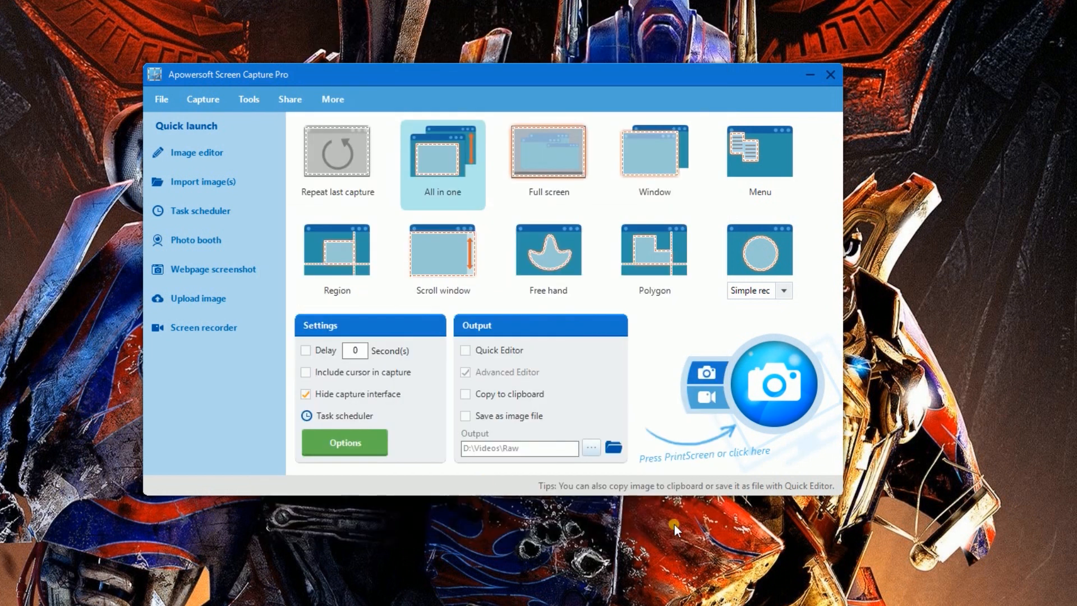
{"action": "mouse_move", "coordinate": [401, 360]}
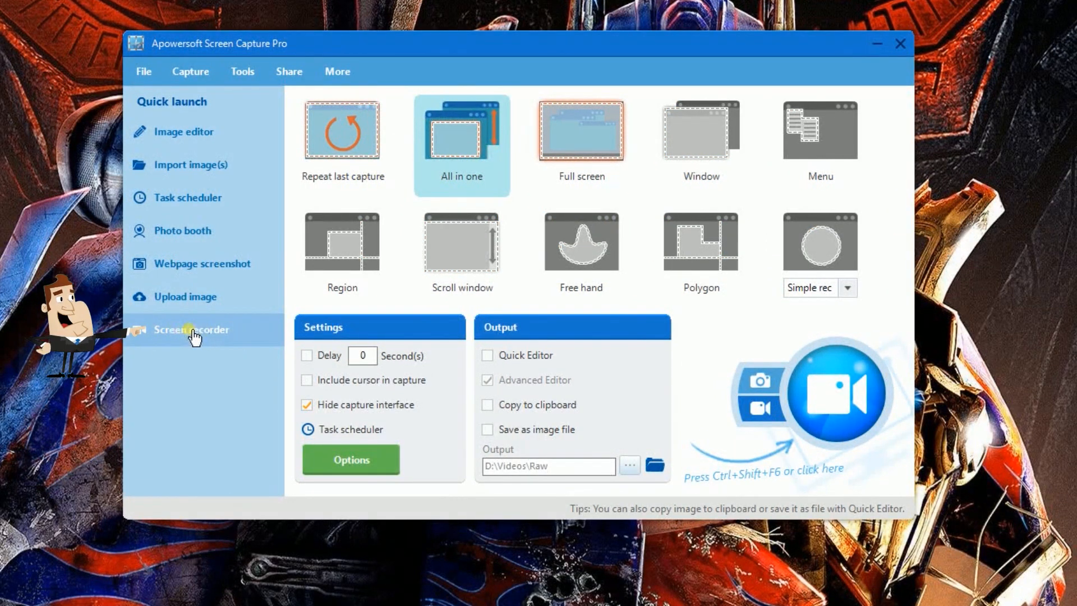
Step: Set the screen recorder's audio input to System sound and microphone
{"action": "left_click", "coordinate": [192, 330]}
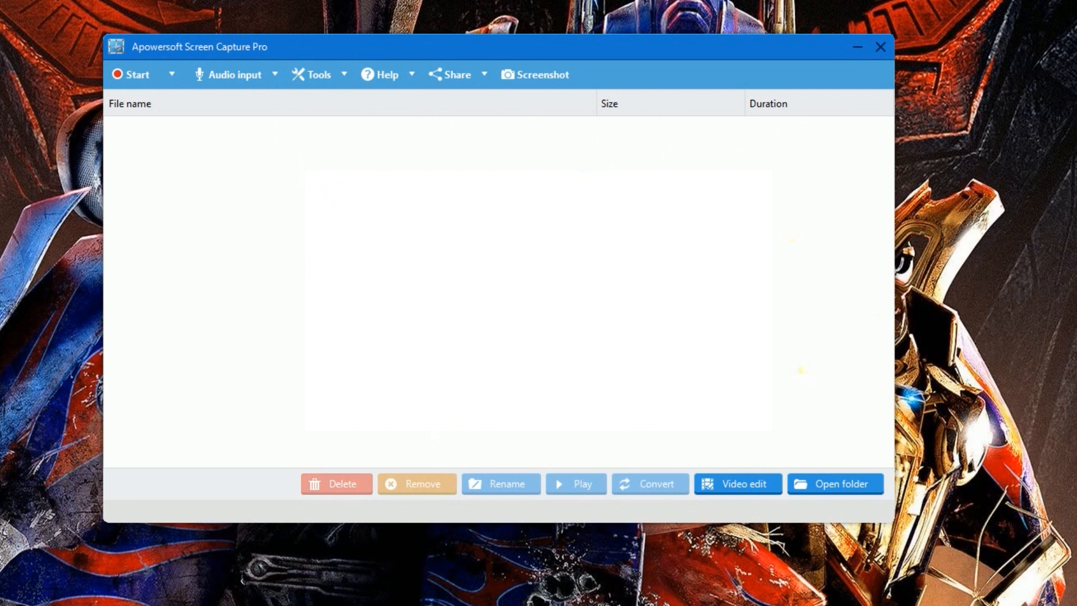
{"action": "left_click", "coordinate": [267, 74]}
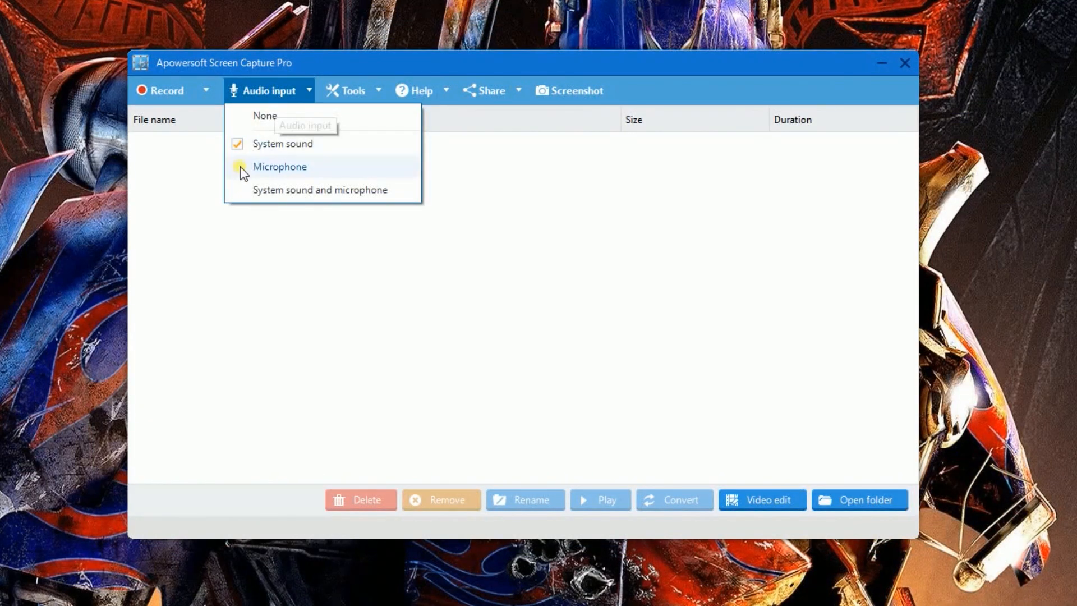
{"action": "mouse_move", "coordinate": [284, 170]}
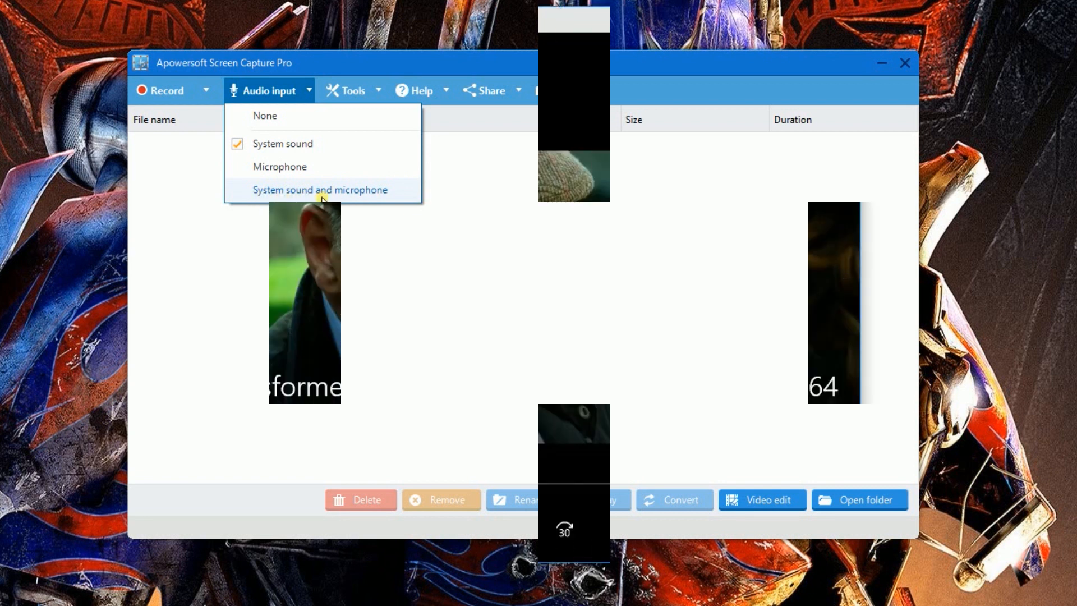
{"action": "left_click", "coordinate": [205, 84]}
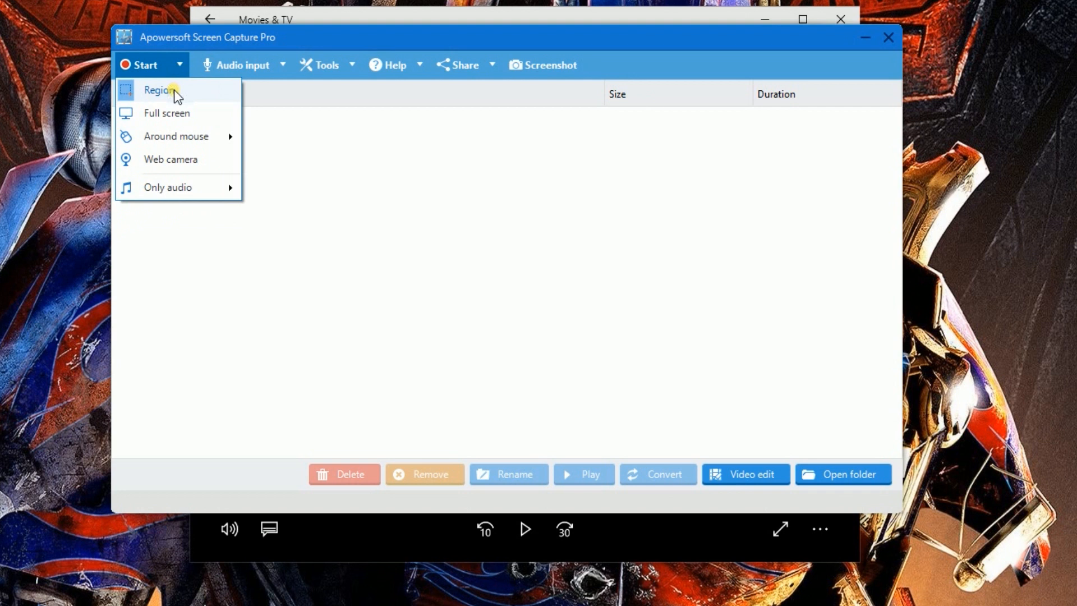
Step: Begin a Region recording of an 806 by 420 area over the Movies & TV film
{"action": "left_click", "coordinate": [160, 90]}
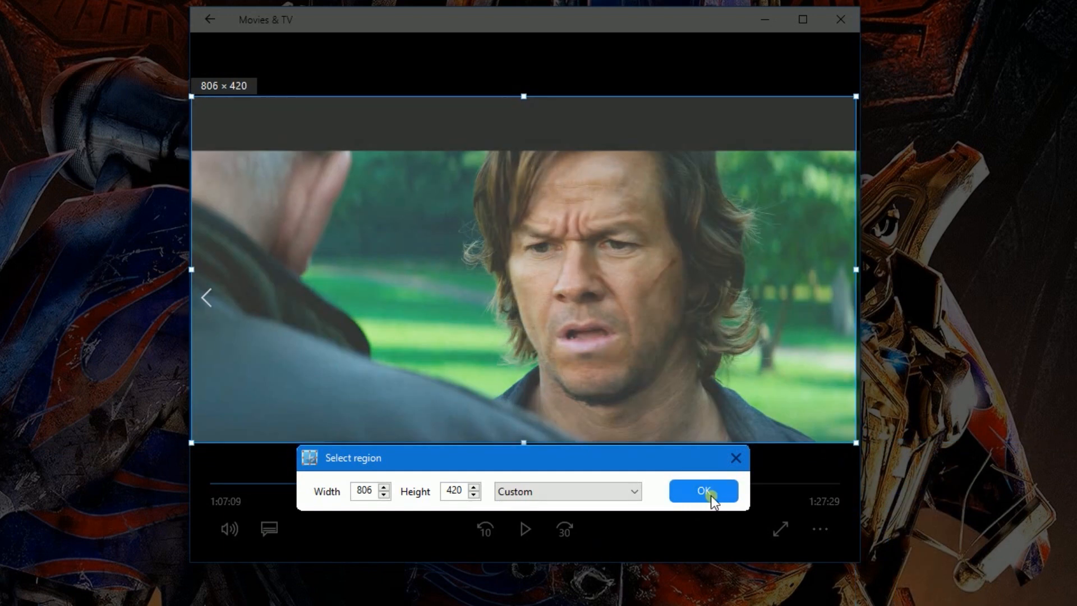
{"action": "left_click", "coordinate": [702, 490]}
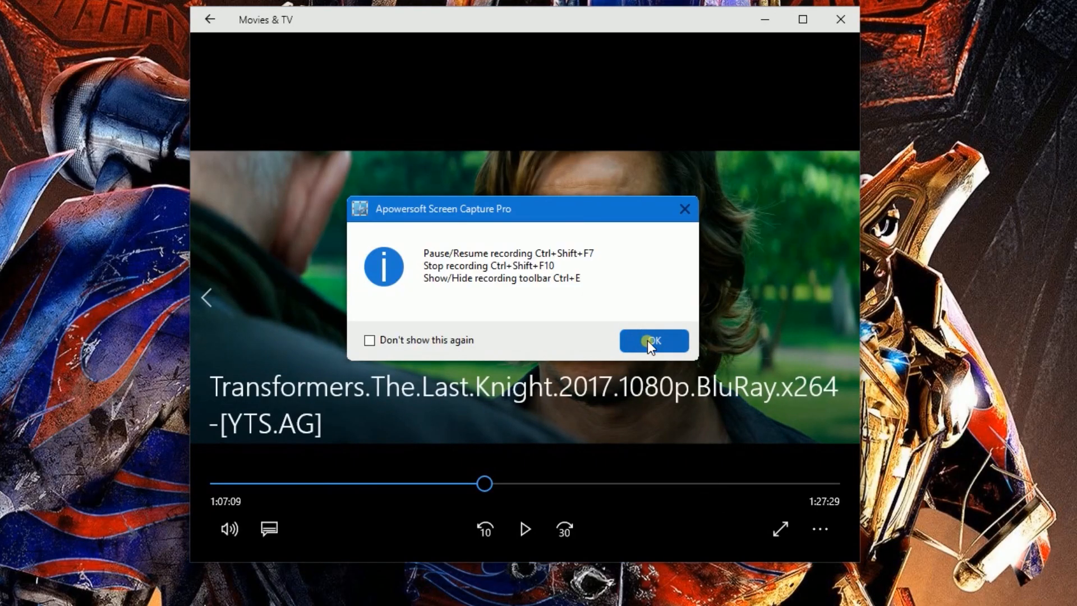
{"action": "left_click", "coordinate": [652, 341]}
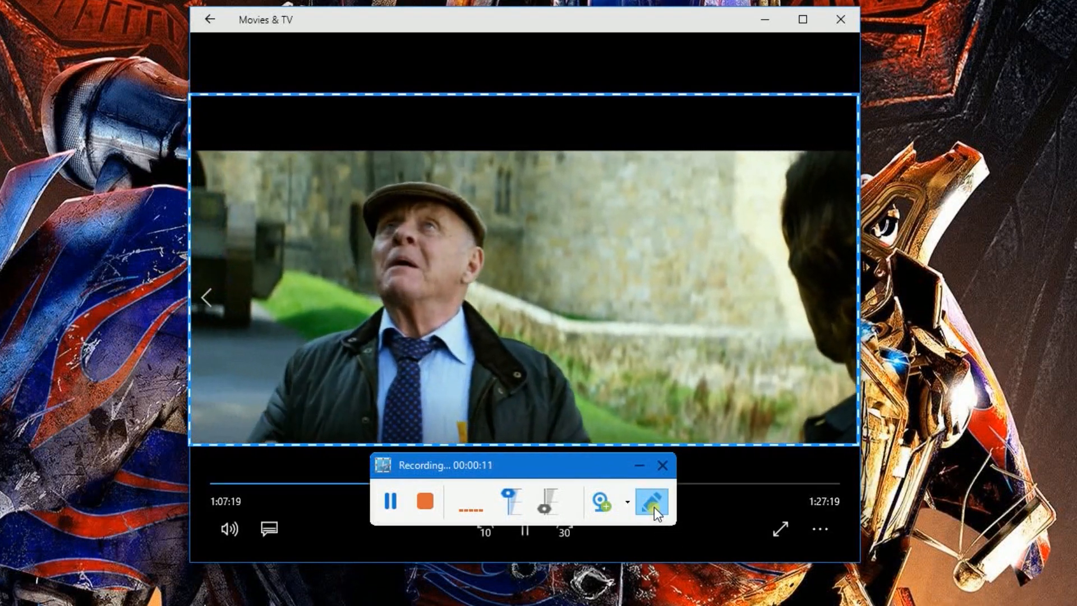
Step: Draw a red arrow and ellipse live on the recording, then undo them
{"action": "left_click", "coordinate": [650, 502]}
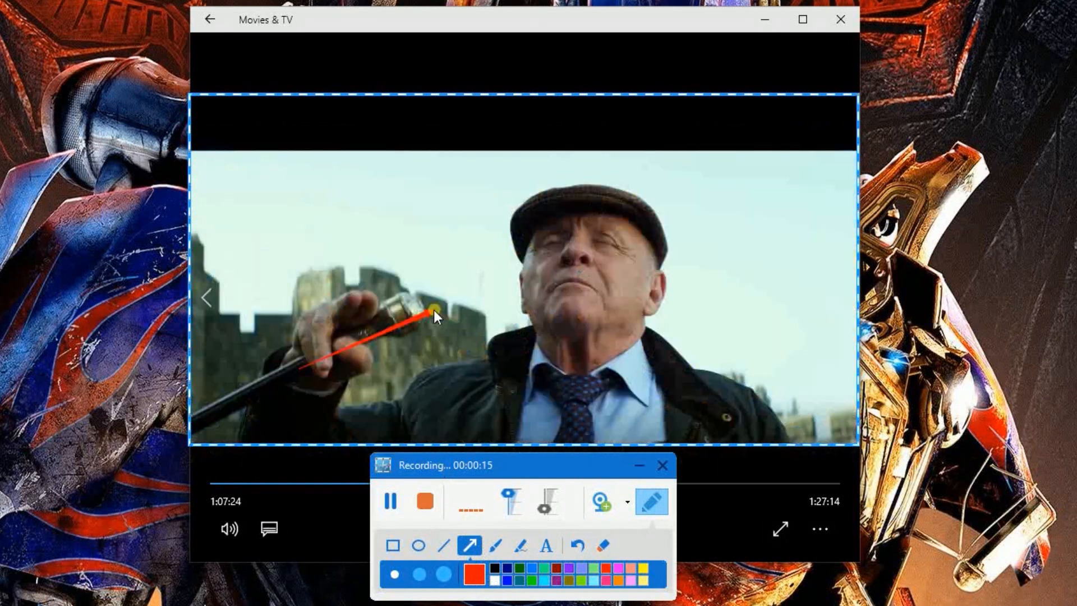
{"action": "left_click", "coordinate": [417, 545]}
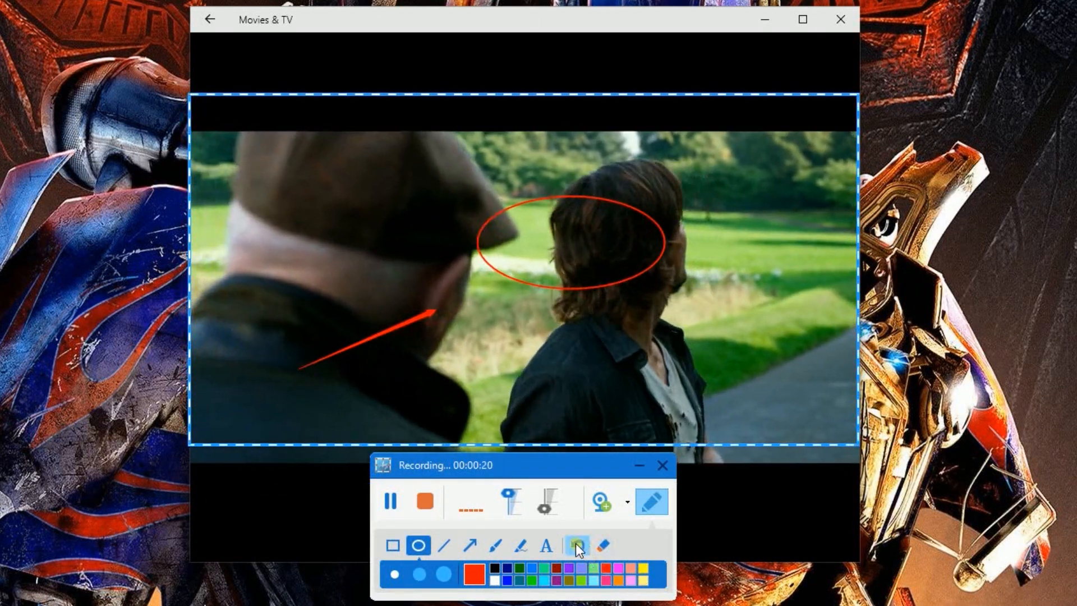
{"action": "left_click", "coordinate": [577, 546]}
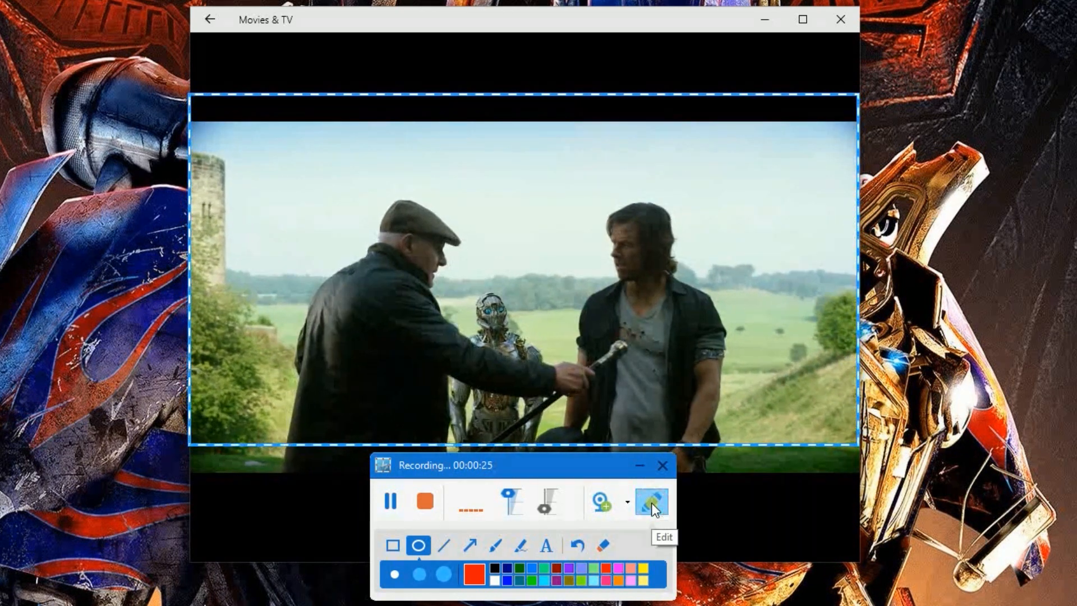
{"action": "left_click", "coordinate": [650, 501]}
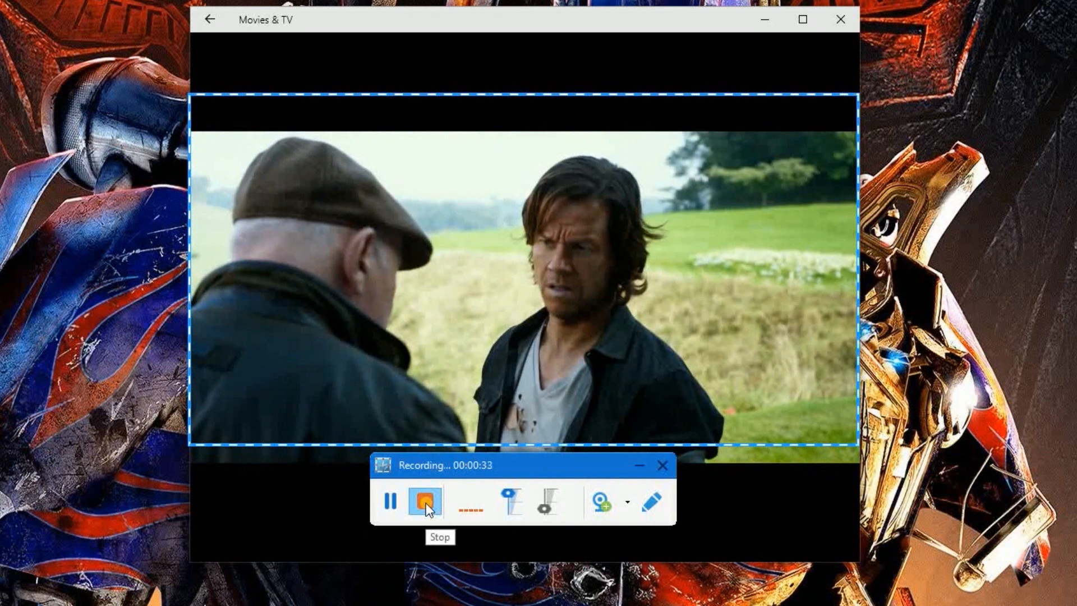
Step: Stop the region recording so the clip joins the recordings list
{"action": "left_click", "coordinate": [424, 500]}
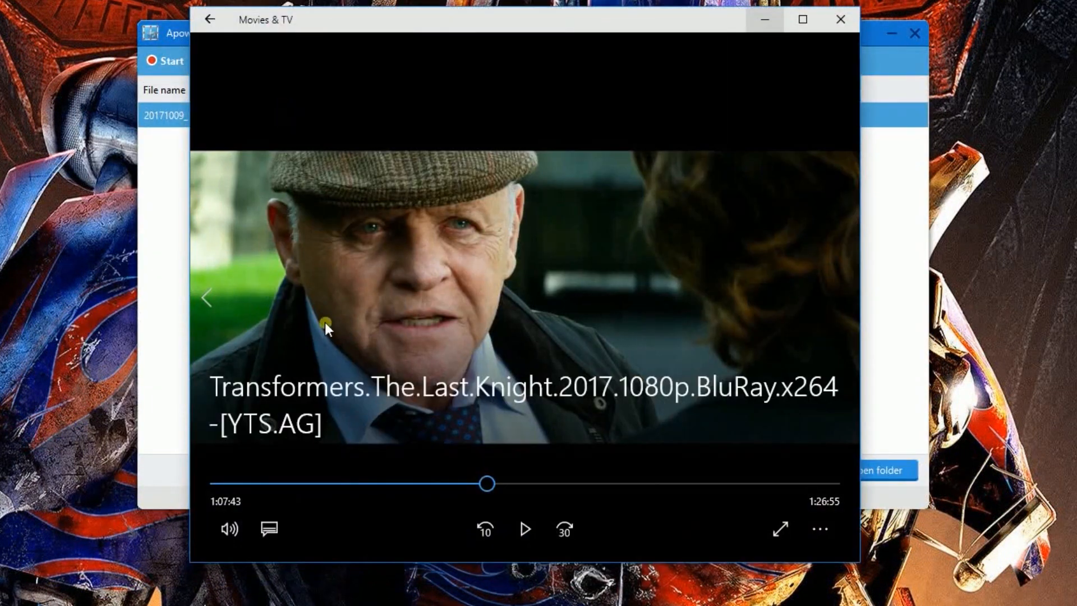